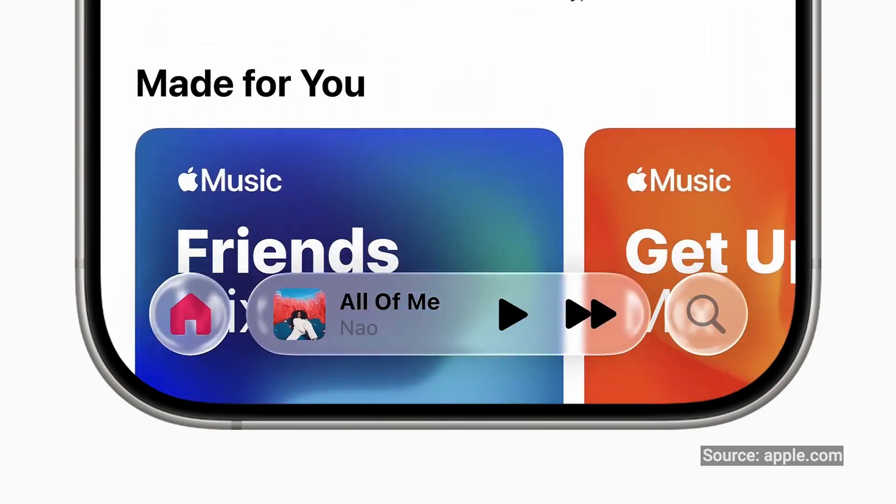
Show the Liquid Glass flow: chat input and image file feeding the OpenAI Image Editor
{"action": "left_click", "coordinate": [311, 10]}
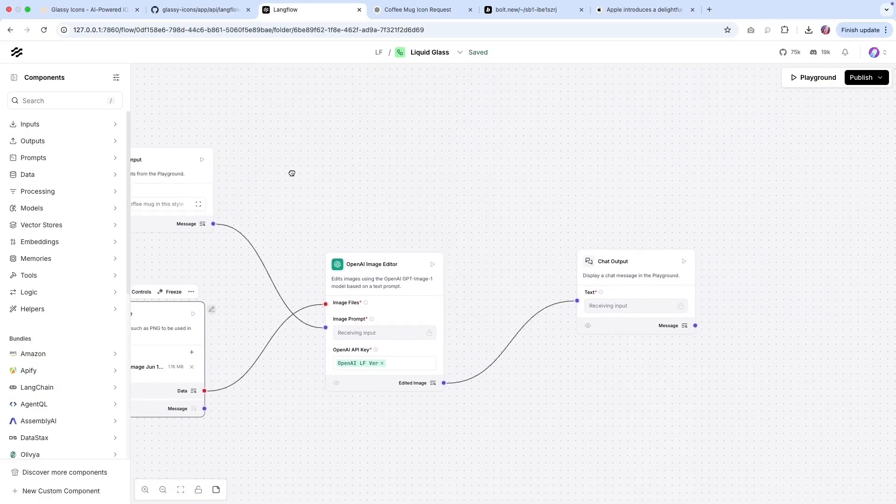
Describe the icon as 'Instagram' and pick the pink-purple gradient background
{"action": "left_click", "coordinate": [89, 10]}
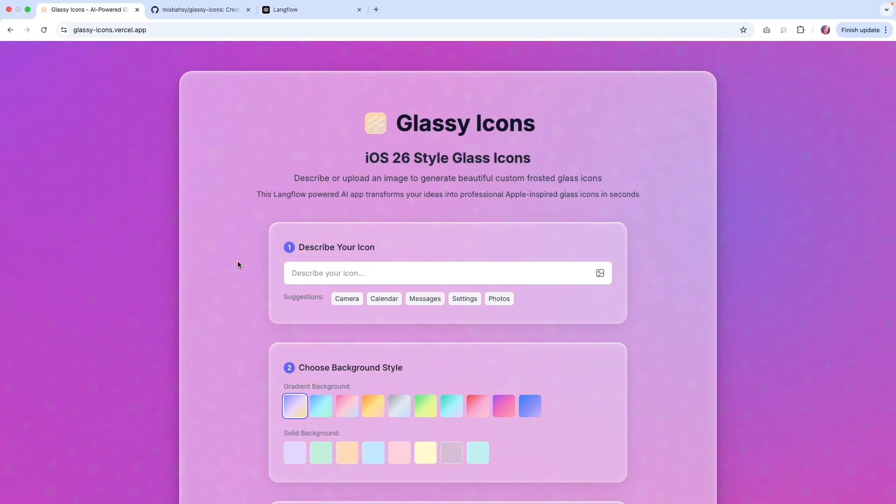
{"action": "scroll", "scroll_direction": "down", "scroll_amount": 3}
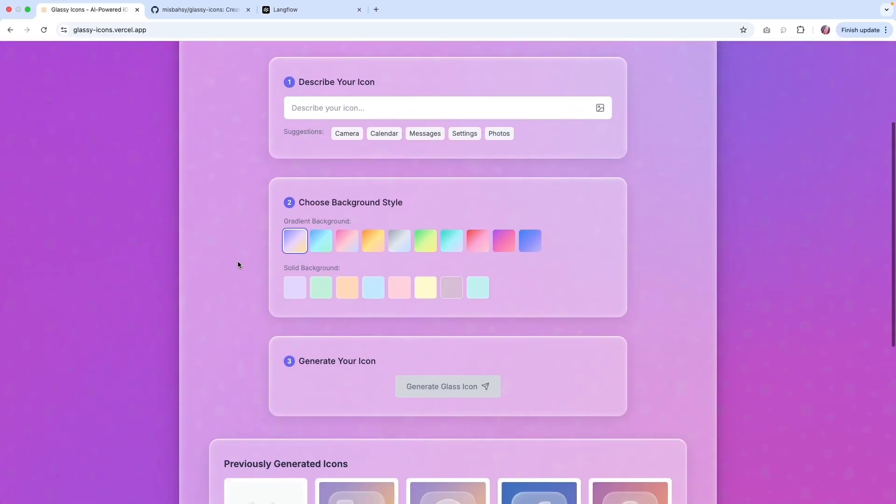
{"action": "type", "text": "Instagram"}
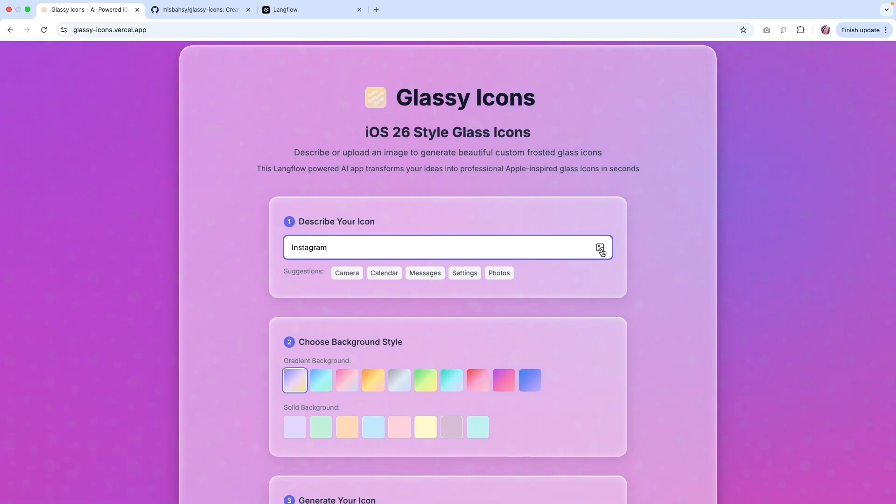
{"action": "mouse_move", "coordinate": [610, 252]}
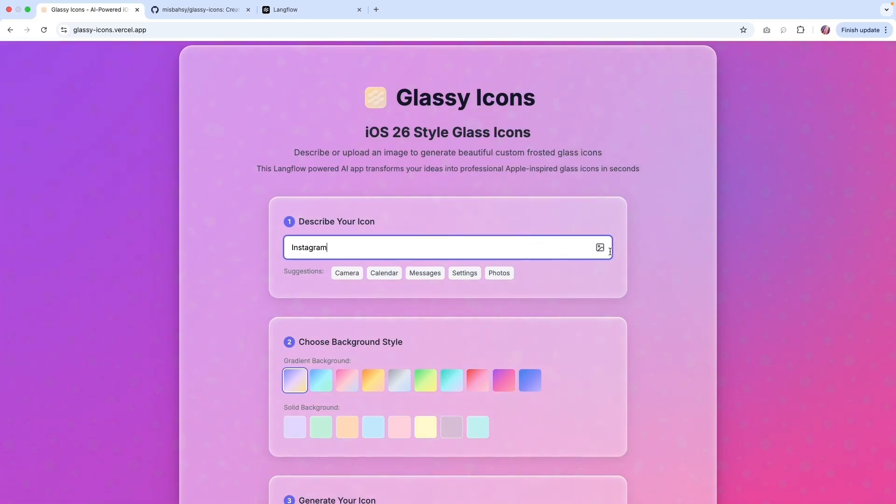
{"action": "scroll", "scroll_direction": "down", "scroll_amount": 3}
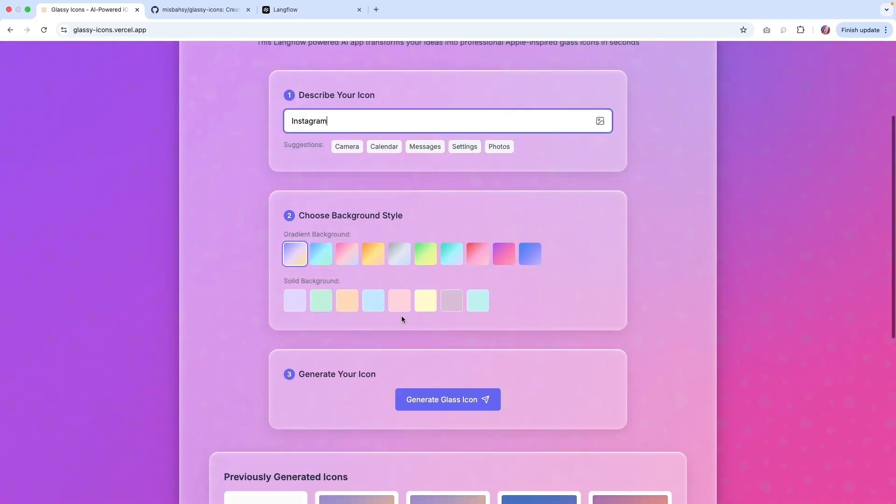
{"action": "scroll", "scroll_direction": "down", "scroll_amount": 3}
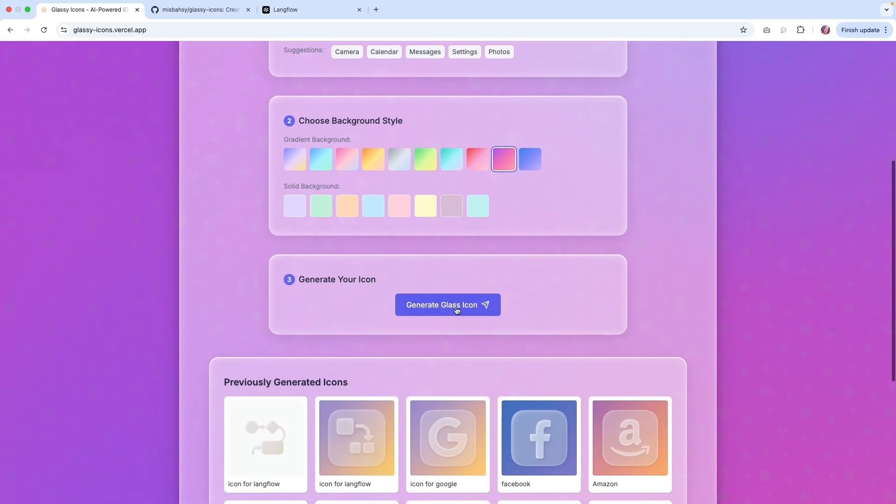
Generate the glass Instagram icon, switching the waiting game to Quick Math meanwhile
{"action": "left_click", "coordinate": [448, 305]}
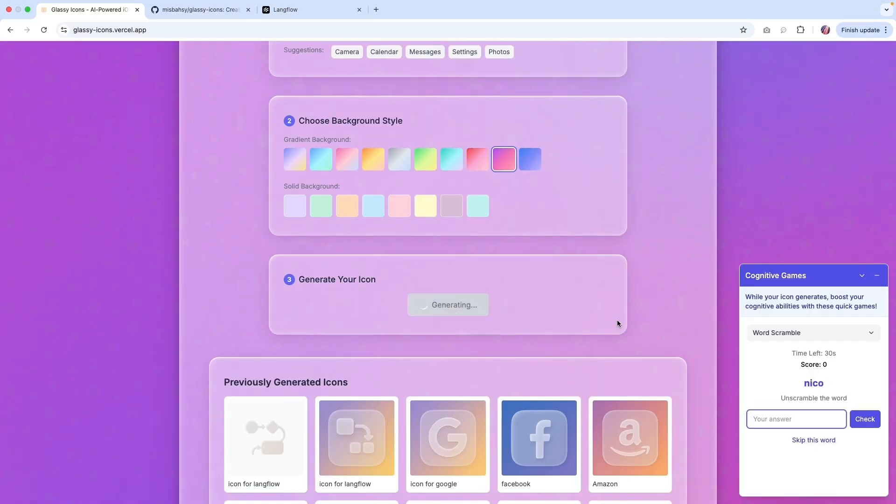
{"action": "mouse_move", "coordinate": [693, 357]}
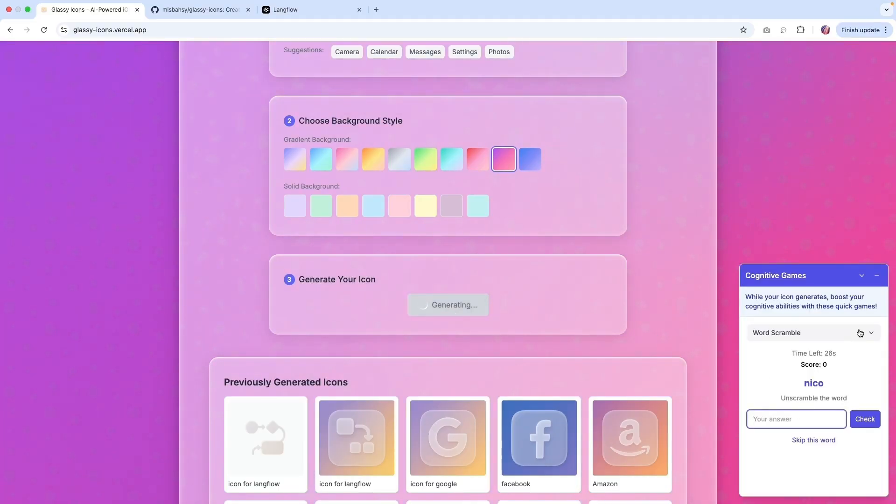
{"action": "left_click", "coordinate": [812, 333]}
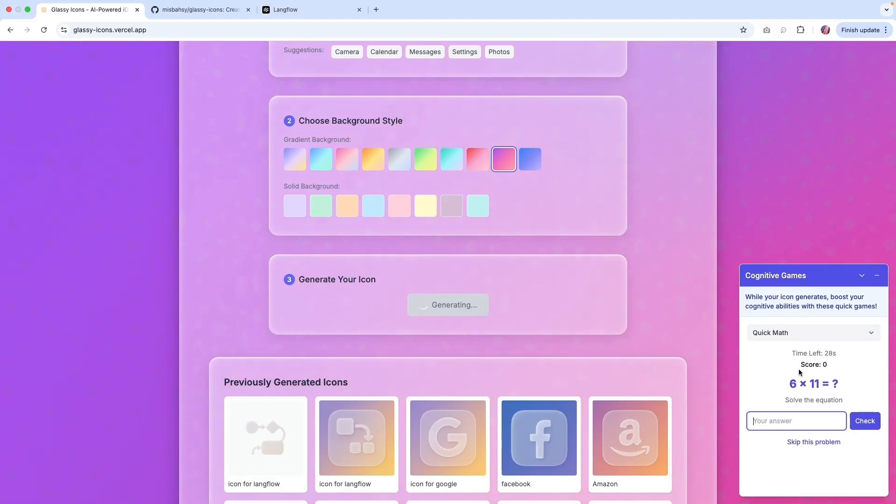
{"action": "scroll", "scroll_direction": "down", "scroll_amount": 3}
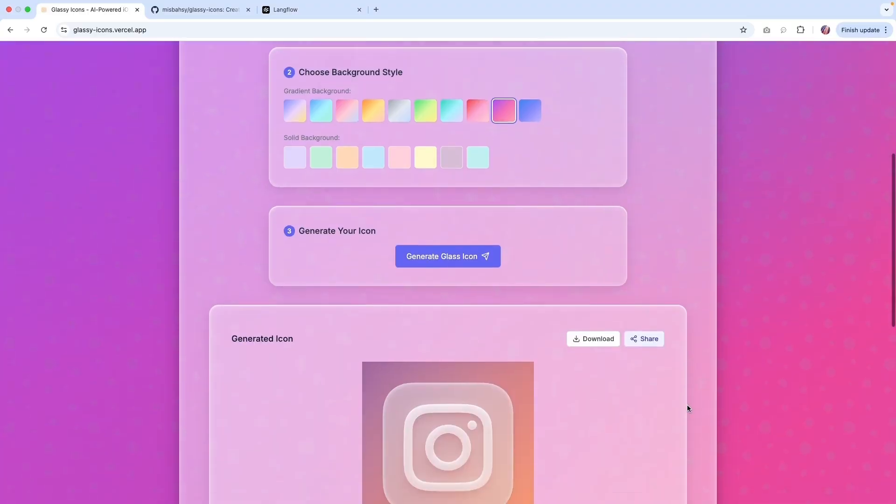
{"action": "scroll", "scroll_direction": "down", "scroll_amount": 3}
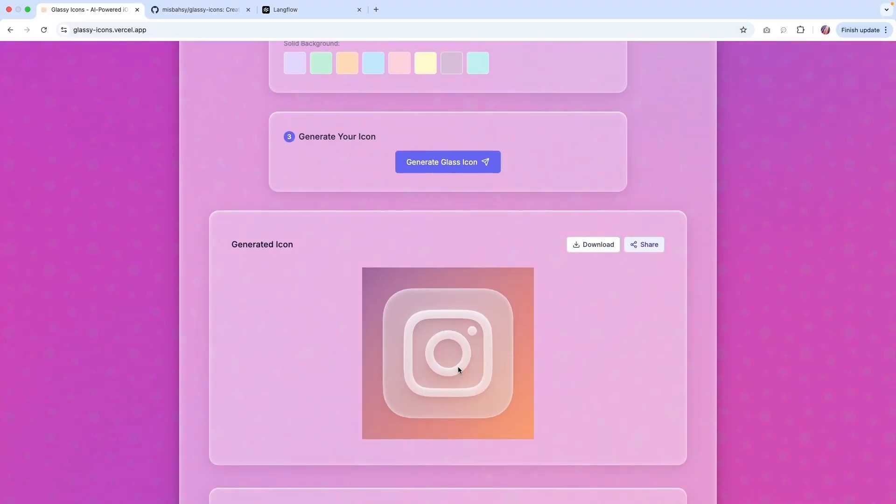
{"action": "mouse_move", "coordinate": [527, 353]}
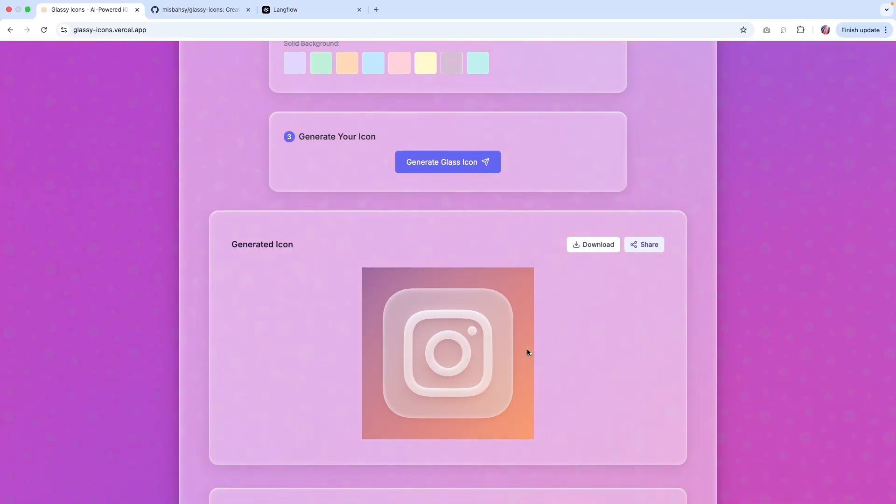
{"action": "mouse_move", "coordinate": [586, 257]}
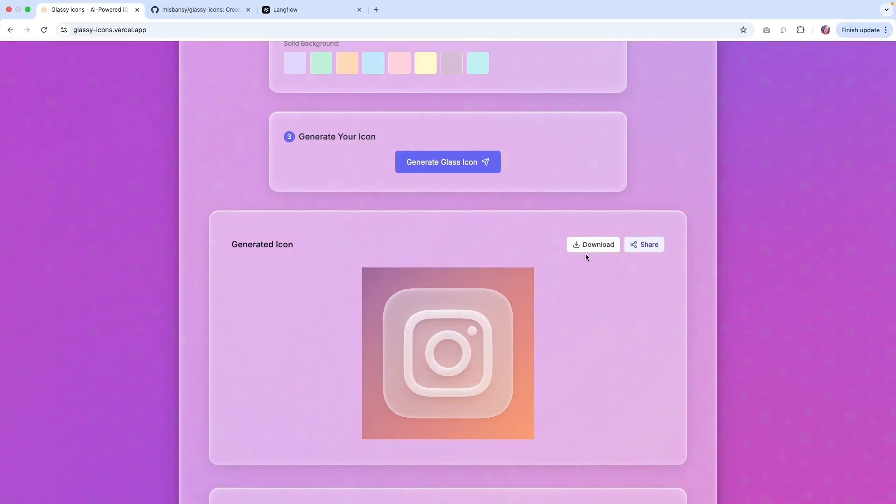
{"action": "scroll", "scroll_direction": "down", "scroll_amount": 3}
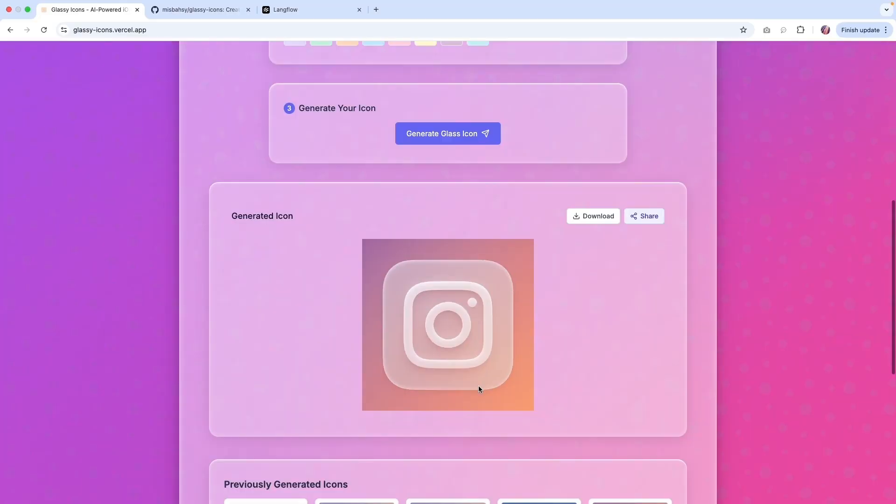
{"action": "mouse_move", "coordinate": [449, 346]}
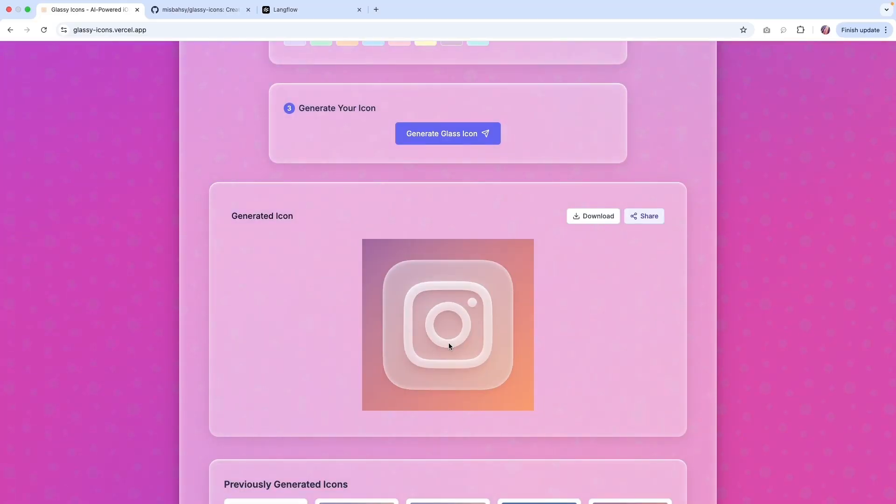
{"action": "scroll", "scroll_direction": "down", "scroll_amount": 3}
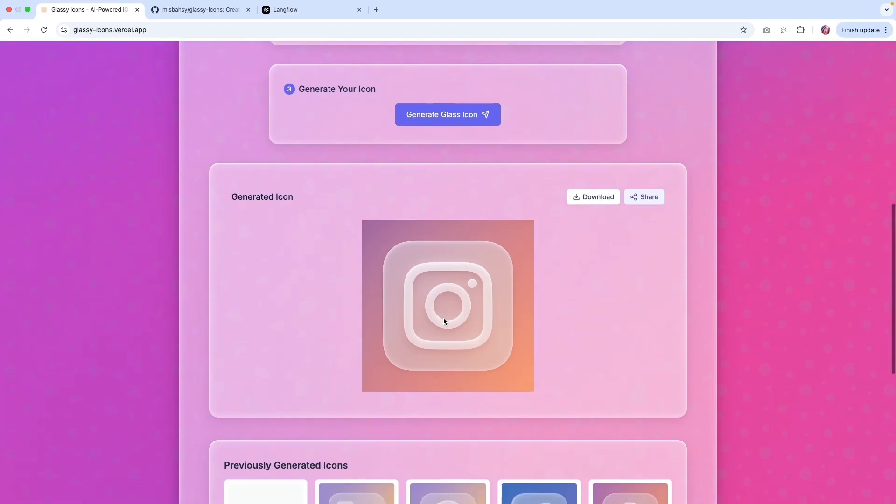
{"action": "scroll", "scroll_direction": "down", "scroll_amount": 3}
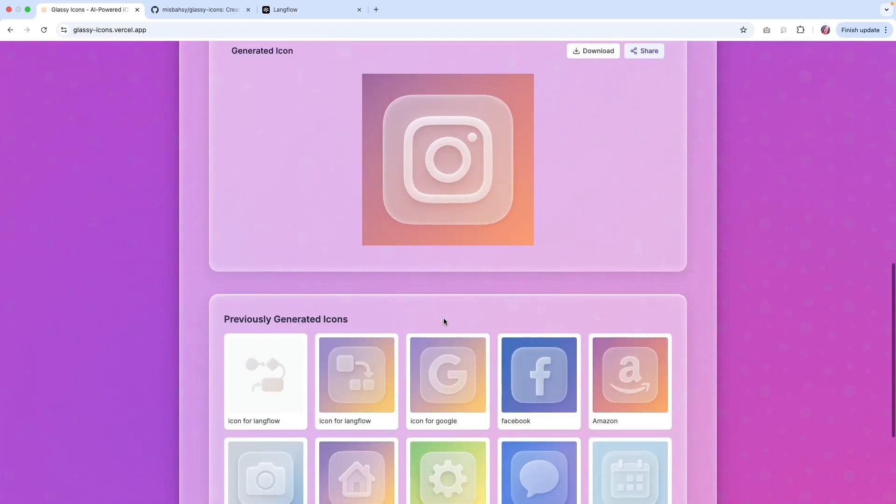
{"action": "left_click", "coordinate": [284, 10]}
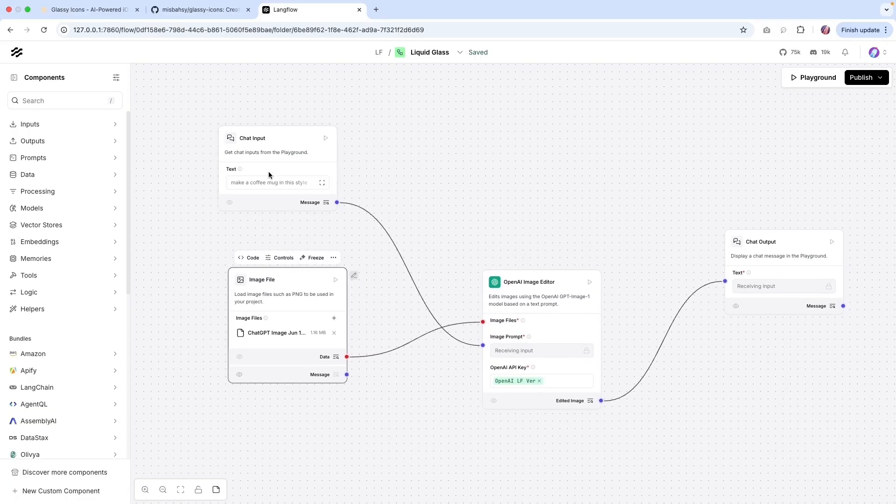
View the 'make a coffee mug in this style' prompt in the Chat Input node
{"action": "left_click", "coordinate": [277, 183]}
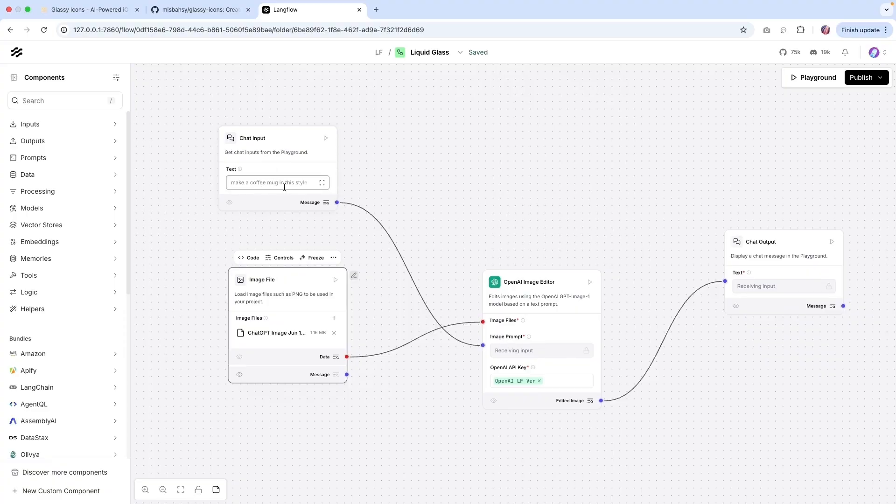
{"action": "mouse_move", "coordinate": [311, 185]}
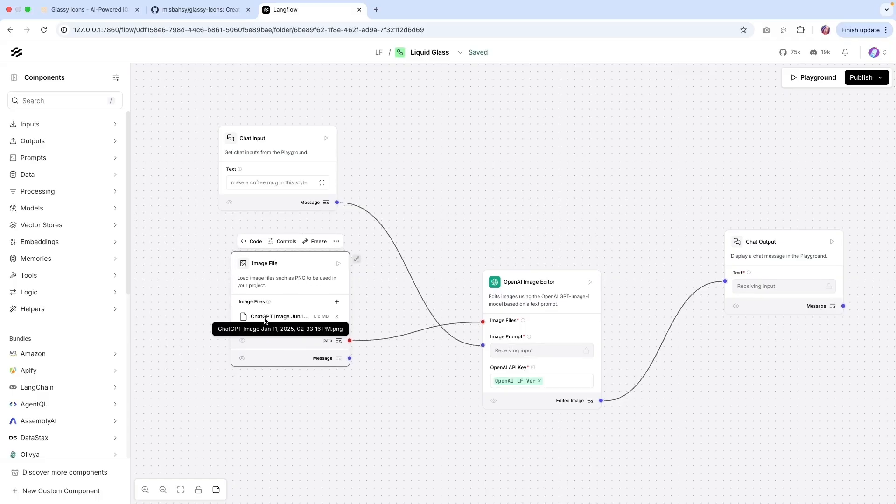
View the frosted-glass coffee mug image in the Coffee Mug Icon Request chat
{"action": "left_click", "coordinate": [417, 10]}
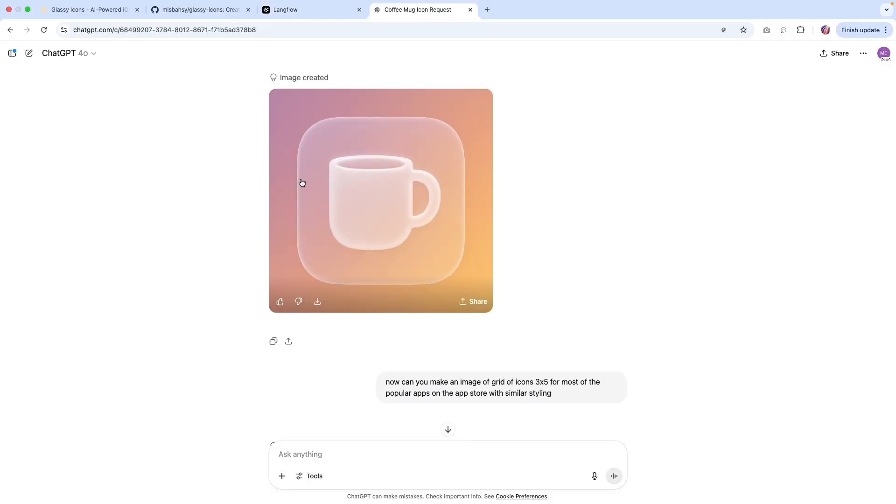
{"action": "mouse_move", "coordinate": [328, 218]}
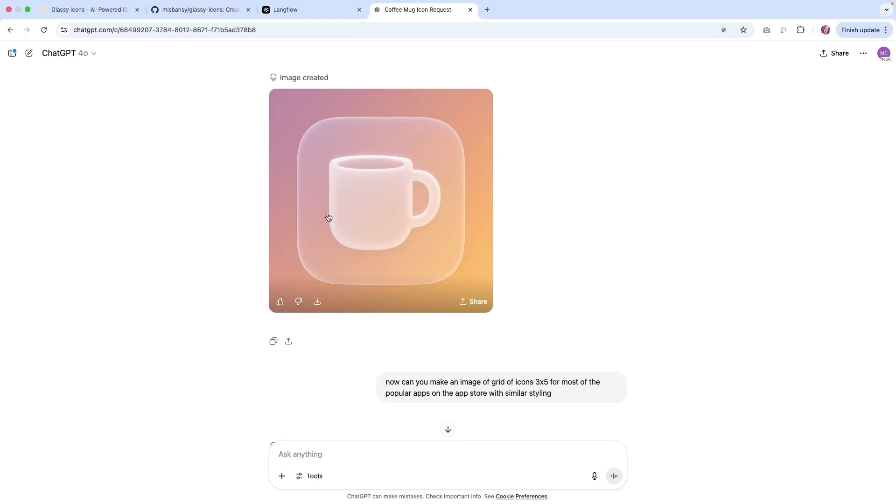
{"action": "mouse_move", "coordinate": [297, 242]}
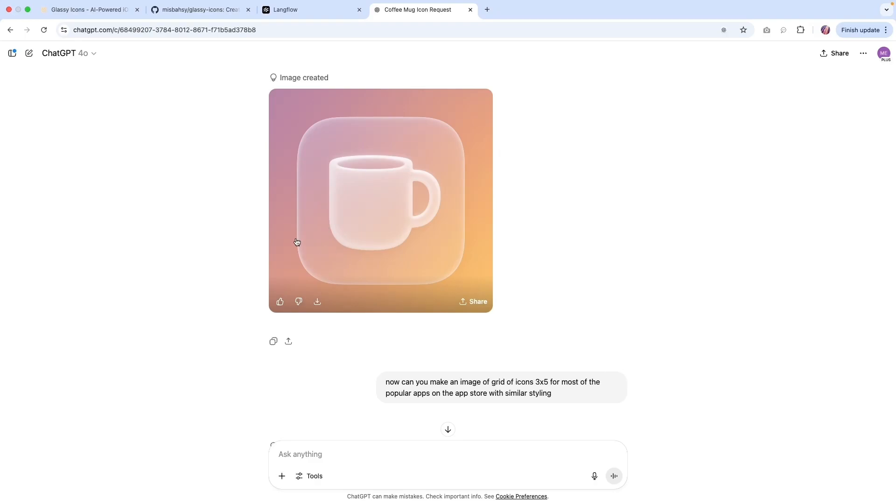
{"action": "mouse_move", "coordinate": [354, 236]}
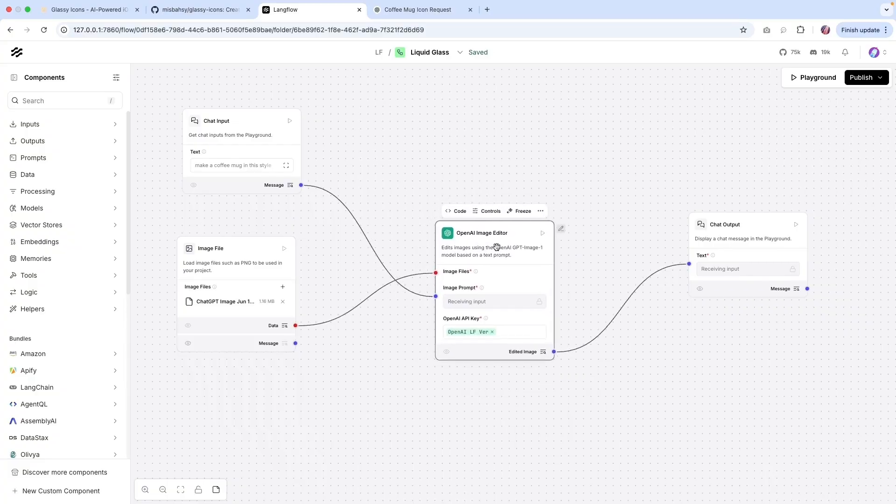
{"action": "mouse_move", "coordinate": [510, 249]}
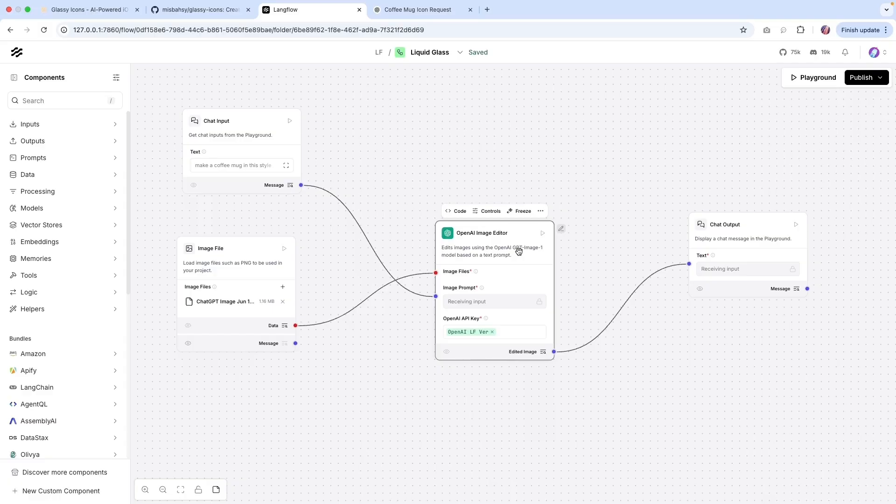
{"action": "mouse_move", "coordinate": [482, 241]}
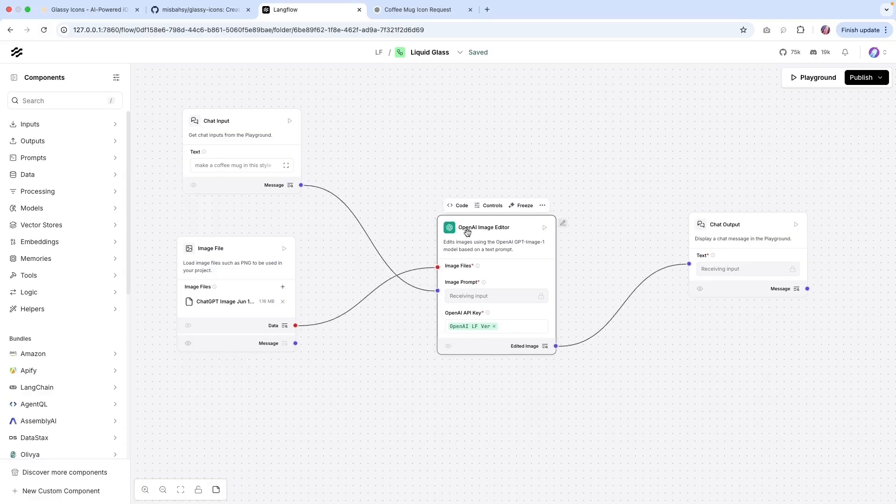
Read the image editor's Python through the gpt-image-1 edit call, returning to the top
{"action": "left_click", "coordinate": [458, 205]}
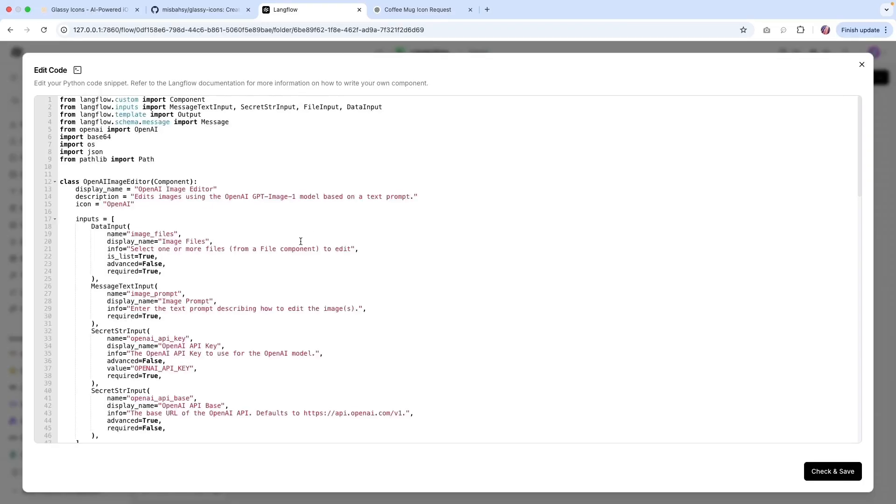
{"action": "scroll", "scroll_direction": "down", "scroll_amount": 3}
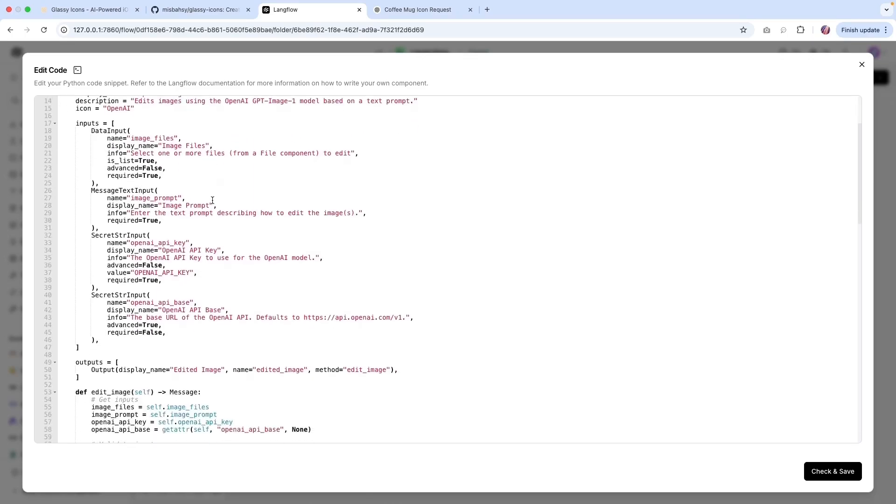
{"action": "scroll", "scroll_direction": "down", "scroll_amount": 3}
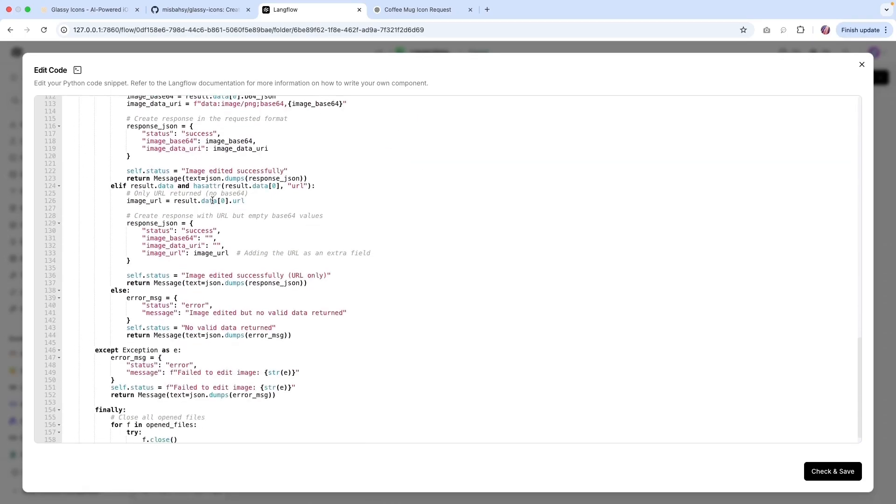
{"action": "scroll", "scroll_direction": "down", "scroll_amount": 3}
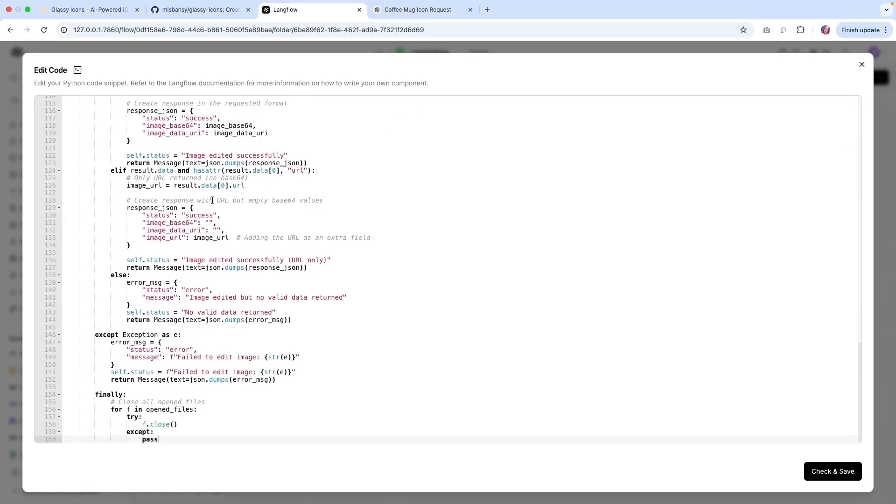
{"action": "scroll", "scroll_direction": "up", "scroll_amount": 3}
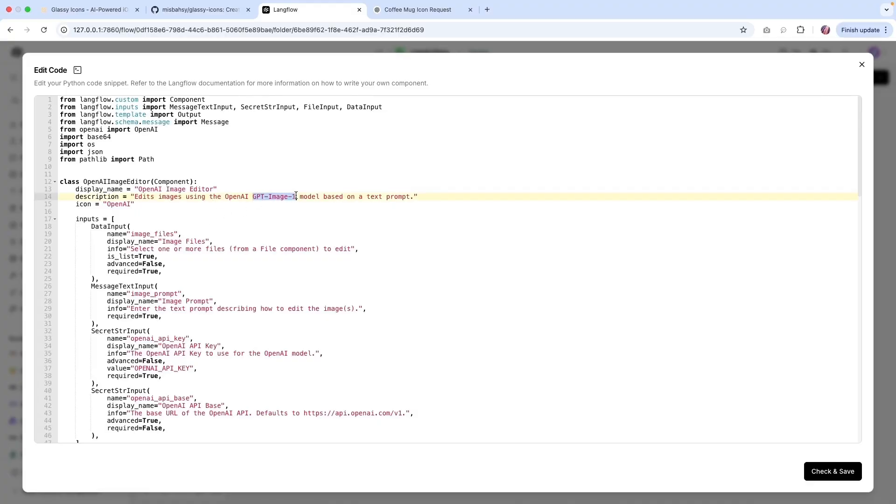
{"action": "left_click", "coordinate": [280, 226]}
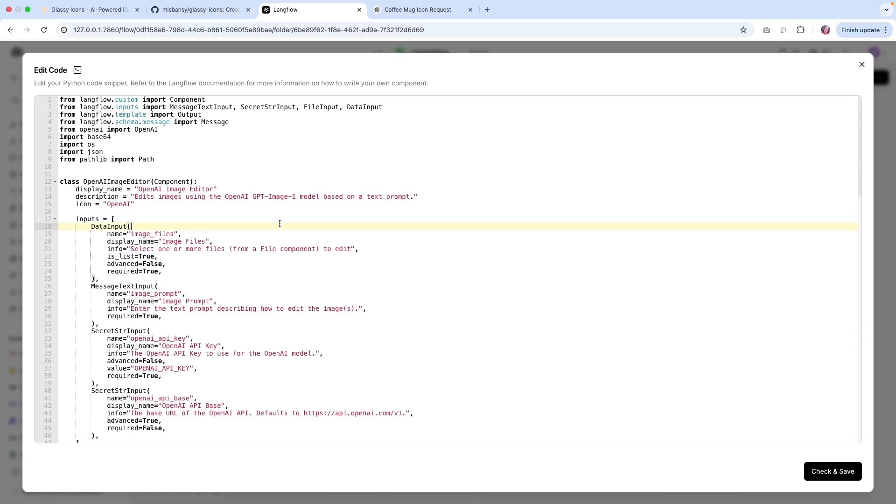
{"action": "scroll", "scroll_direction": "down", "scroll_amount": 3}
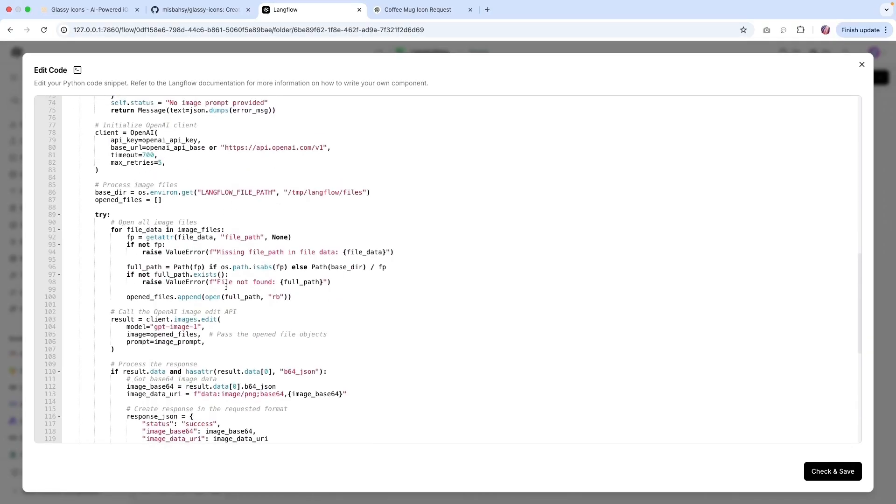
{"action": "scroll", "scroll_direction": "down", "scroll_amount": 3}
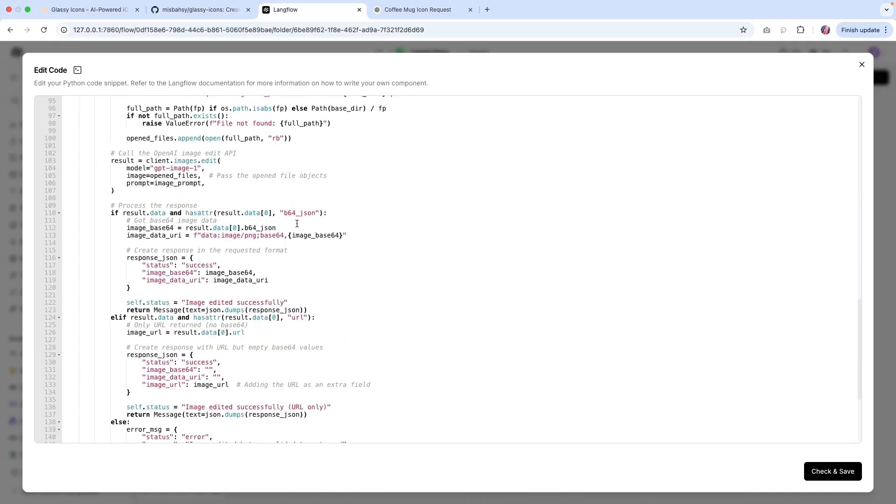
{"action": "scroll", "scroll_direction": "down", "scroll_amount": 3}
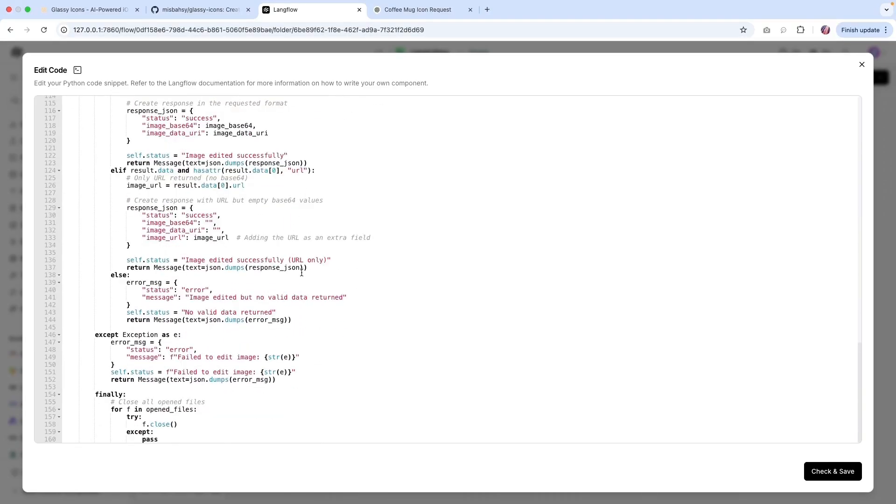
{"action": "scroll", "scroll_direction": "up", "scroll_amount": 3}
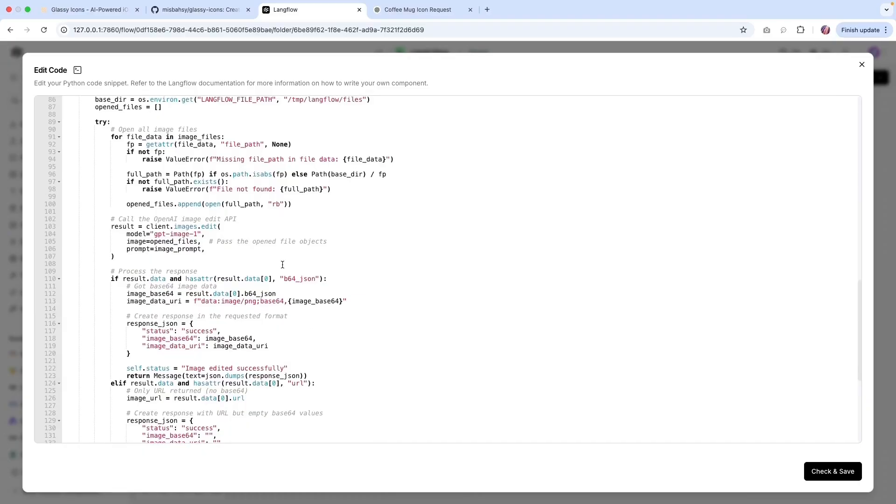
{"action": "scroll", "scroll_direction": "up", "scroll_amount": 3}
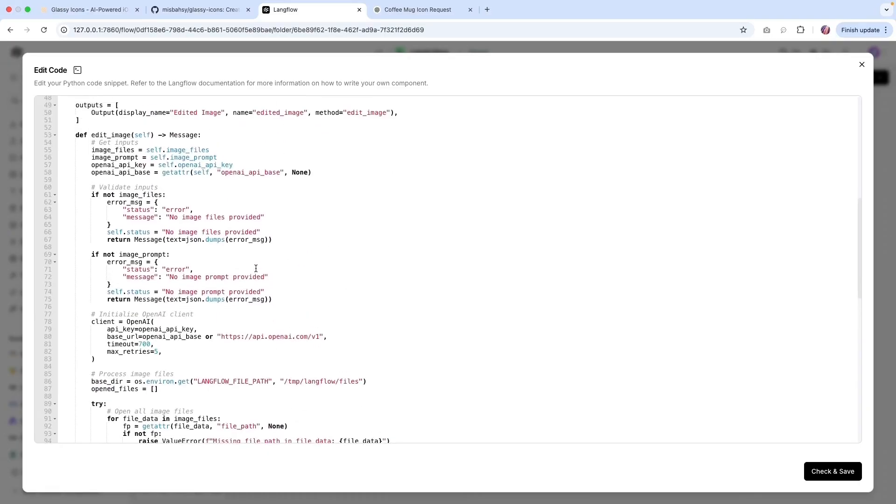
{"action": "scroll", "scroll_direction": "up", "scroll_amount": 3}
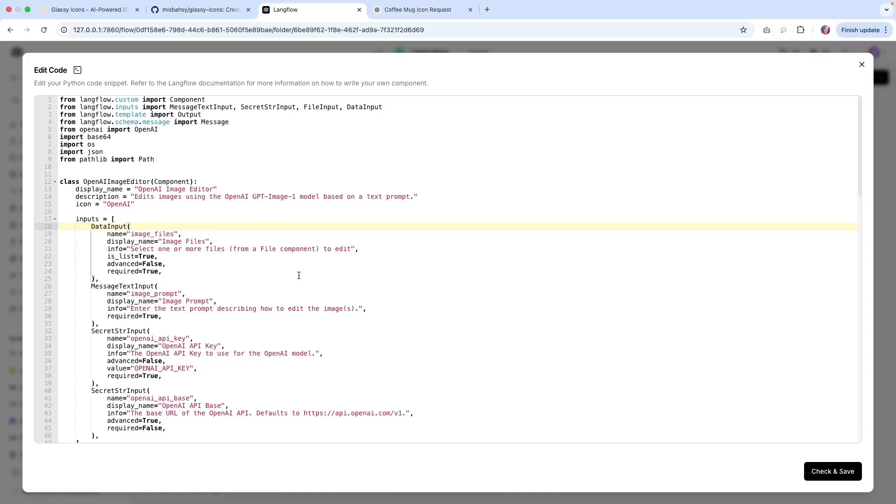
{"action": "mouse_move", "coordinate": [853, 88]}
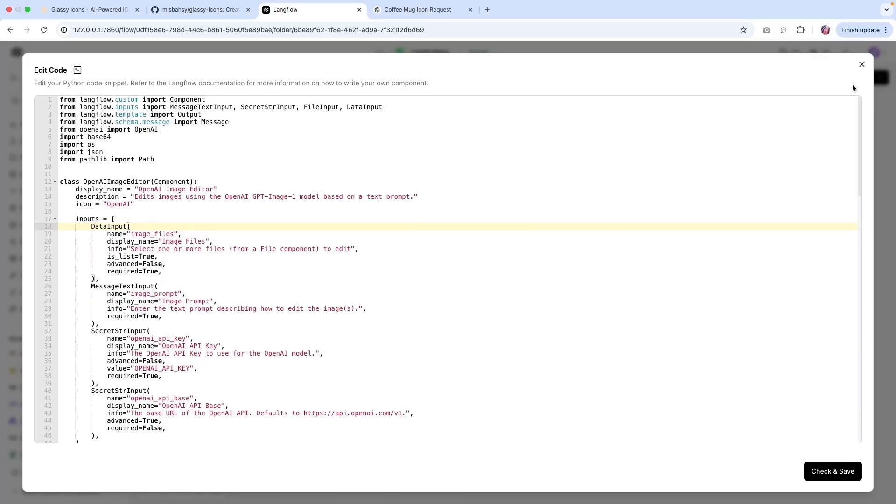
Close the code and inspect the Edited Image output: success status with base64 data
{"action": "left_click", "coordinate": [862, 64]}
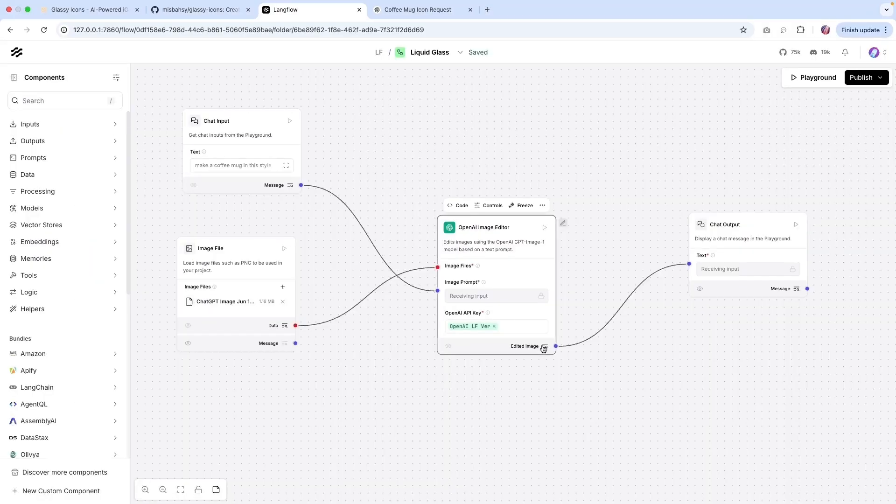
{"action": "left_click", "coordinate": [544, 347]}
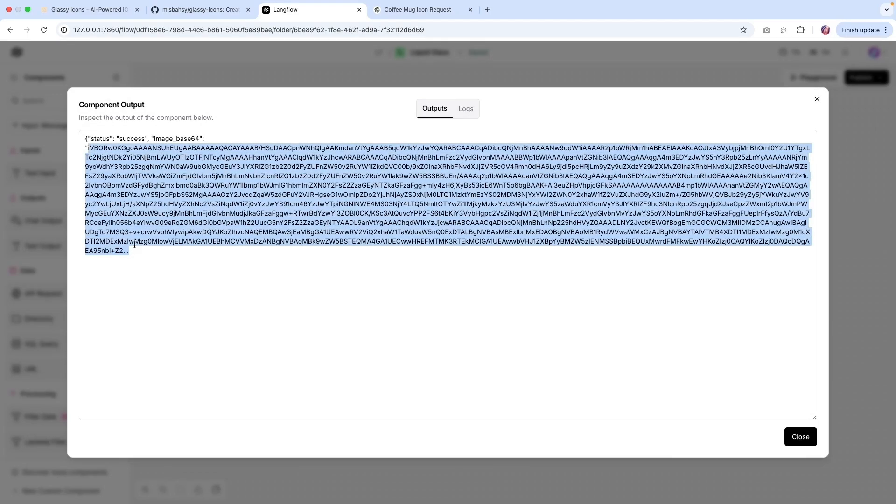
{"action": "left_click", "coordinate": [800, 437]}
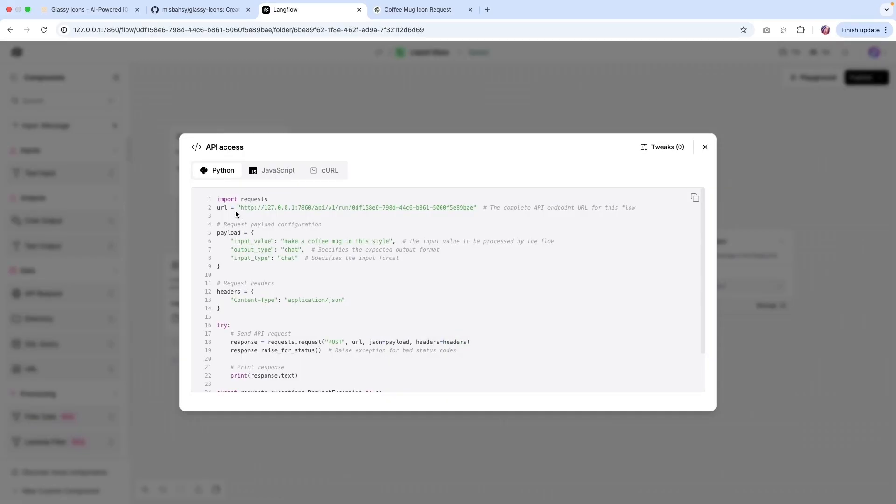
{"action": "mouse_move", "coordinate": [249, 216]}
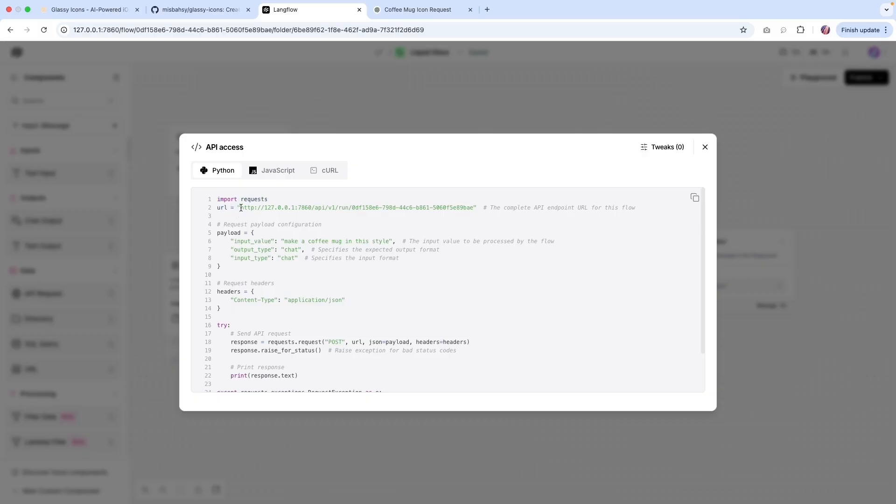
{"action": "mouse_move", "coordinate": [304, 210]}
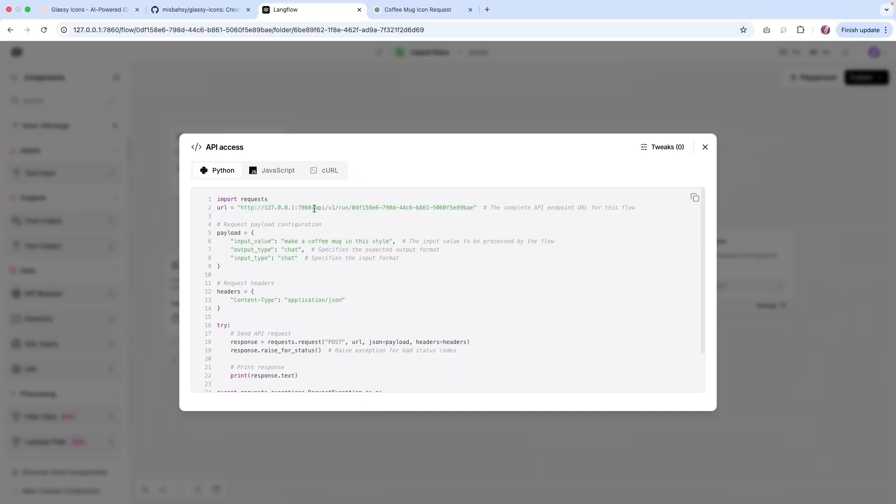
{"action": "mouse_move", "coordinate": [326, 171]}
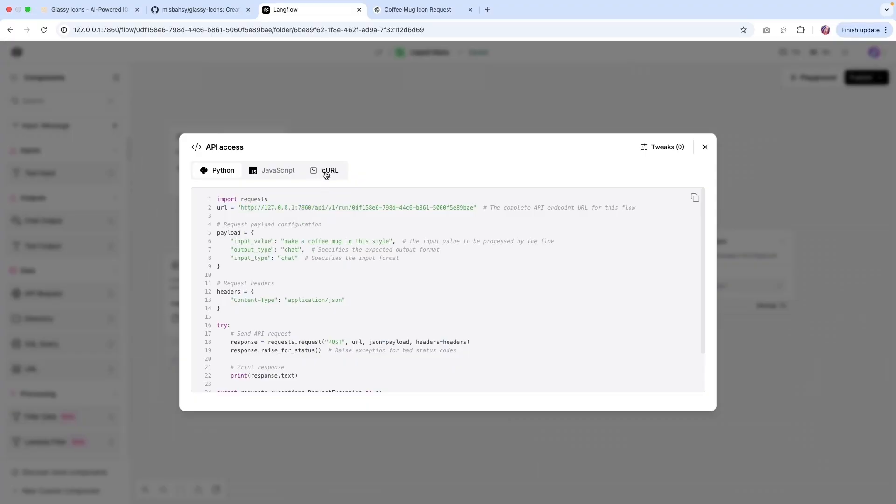
Review the cURL version of the API call with the coffee mug prompt, then close it
{"action": "left_click", "coordinate": [330, 170]}
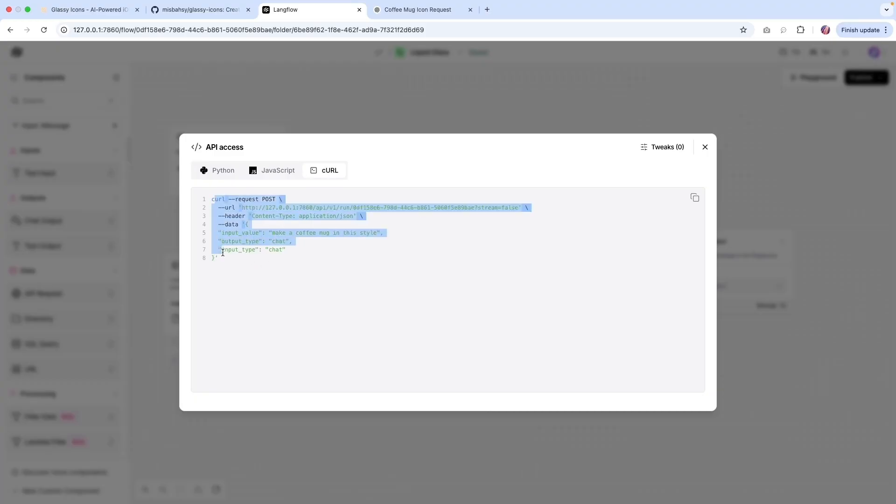
{"action": "left_click", "coordinate": [224, 265]}
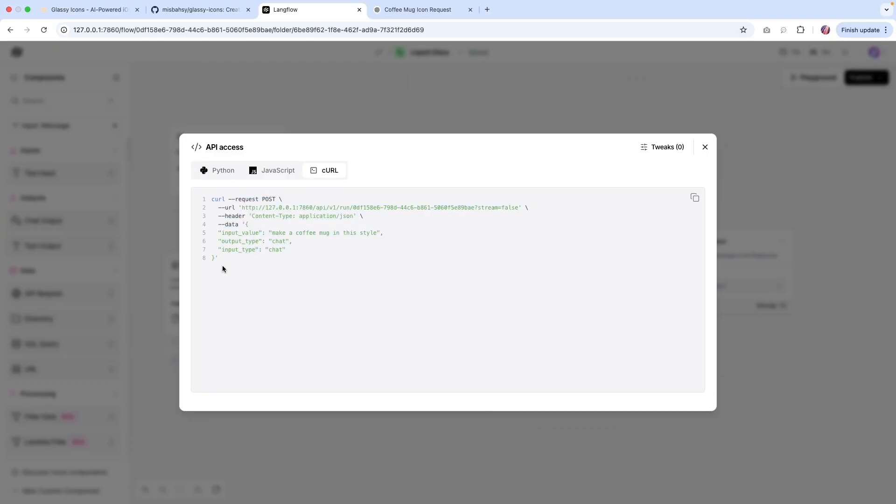
{"action": "mouse_move", "coordinate": [386, 263]}
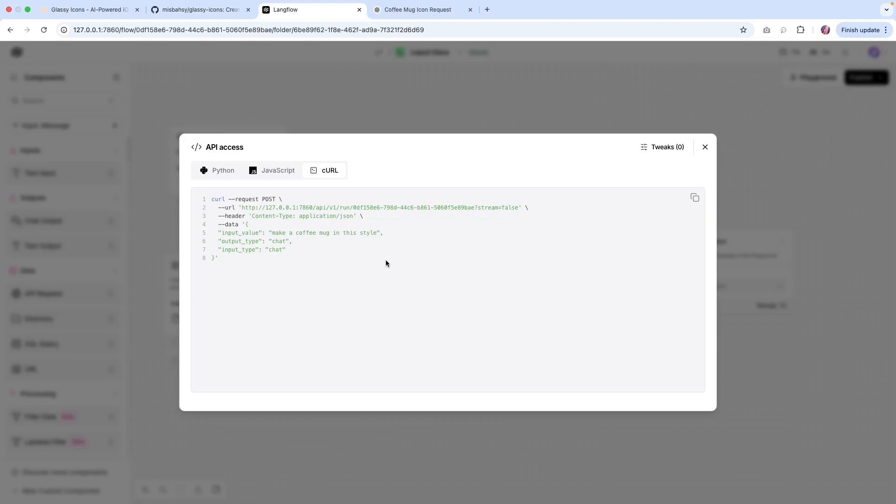
{"action": "left_click", "coordinate": [705, 147]}
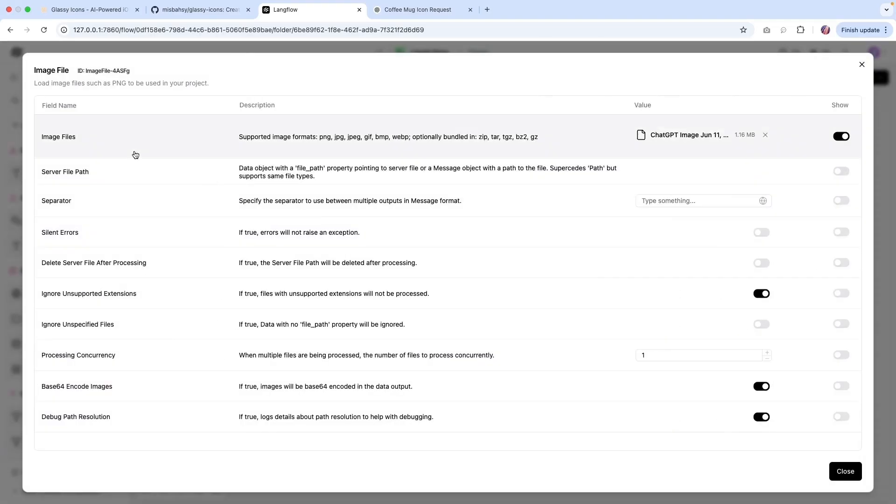
{"action": "mouse_move", "coordinate": [850, 68]}
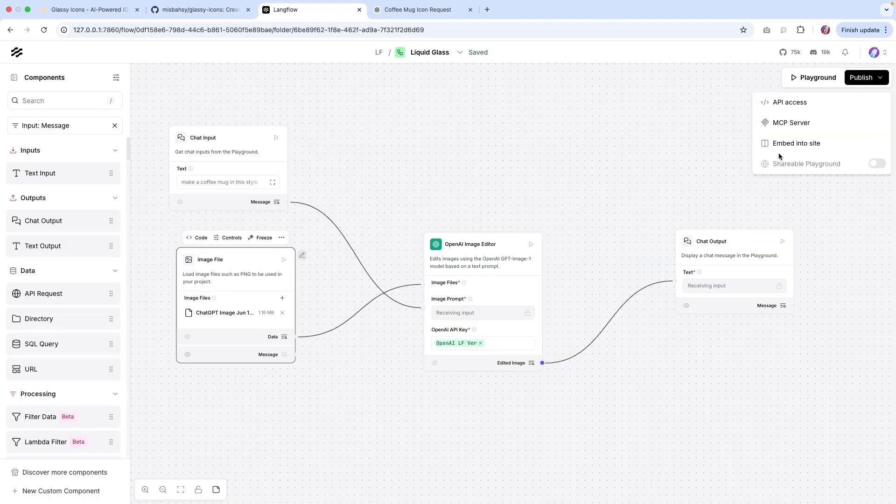
Add a space Separator tweak for the Image File component in the API access tweaks
{"action": "left_click", "coordinate": [791, 102]}
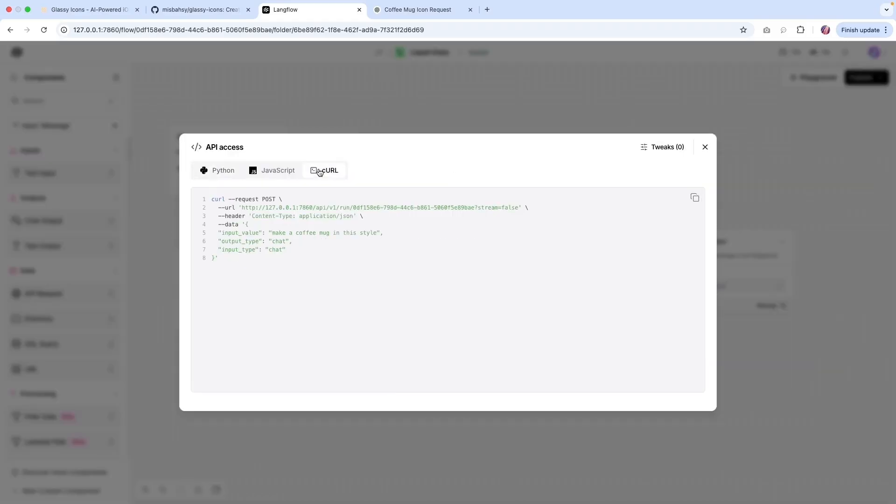
{"action": "left_click", "coordinate": [662, 147]}
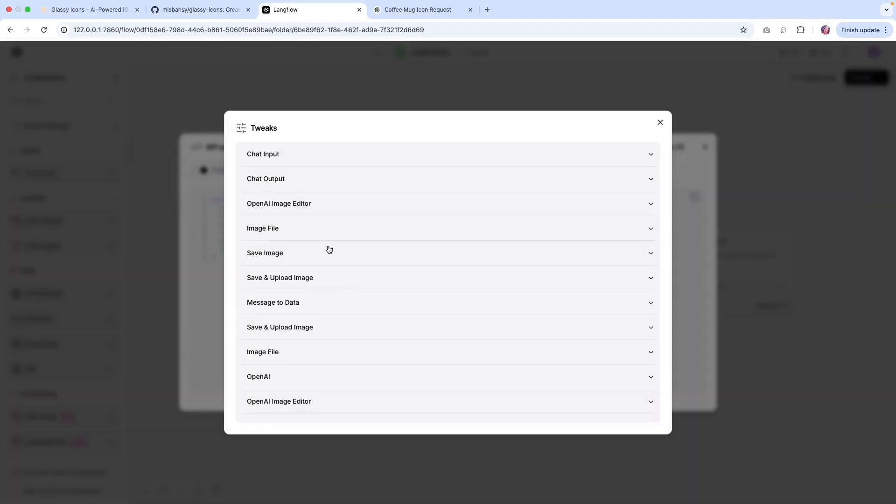
{"action": "left_click", "coordinate": [263, 228]}
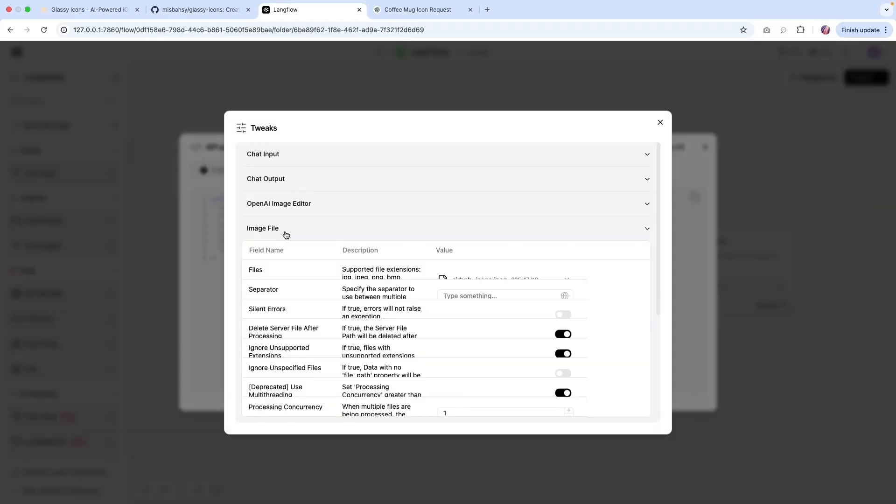
{"action": "scroll", "scroll_direction": "down", "scroll_amount": 3}
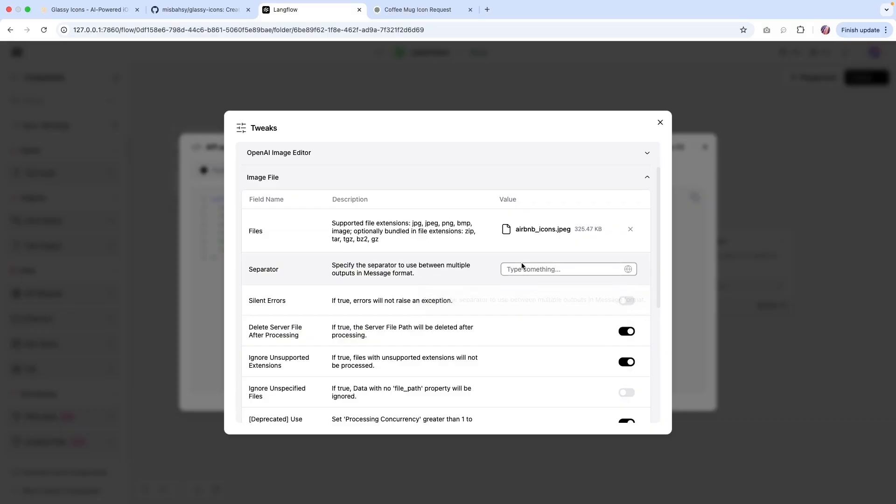
{"action": "left_click", "coordinate": [569, 270]}
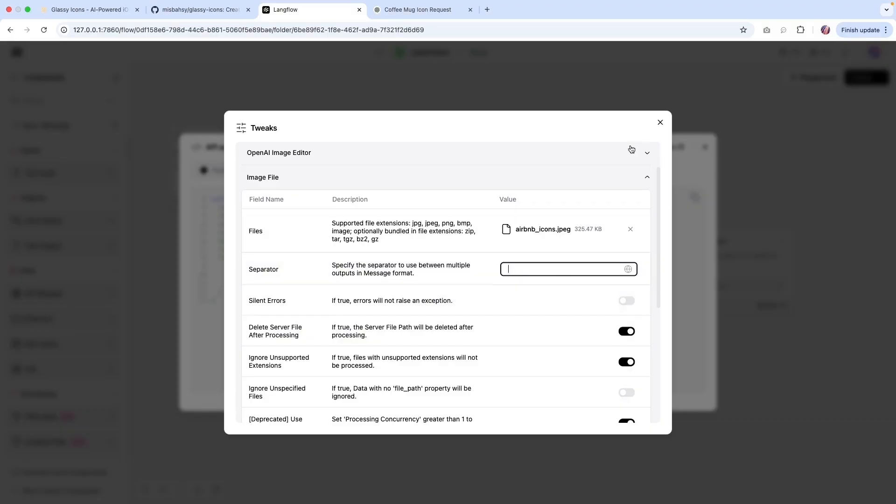
{"action": "left_click", "coordinate": [659, 122]}
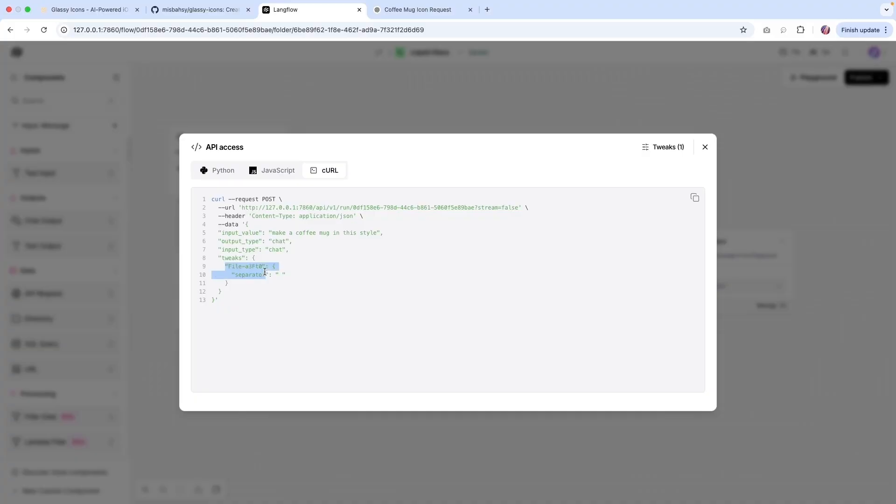
Review the cURL tweaks and Chat Input details, then close the dialogs and open Publish
{"action": "left_click", "coordinate": [257, 284]}
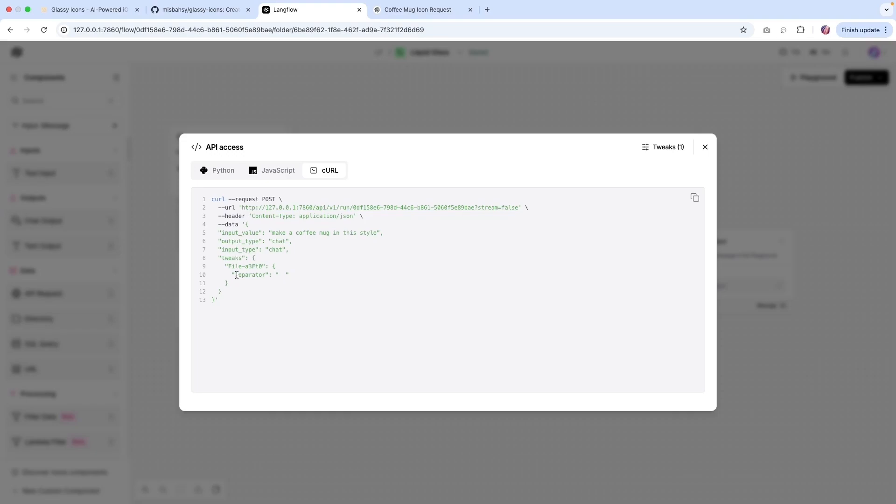
{"action": "mouse_move", "coordinate": [228, 267]}
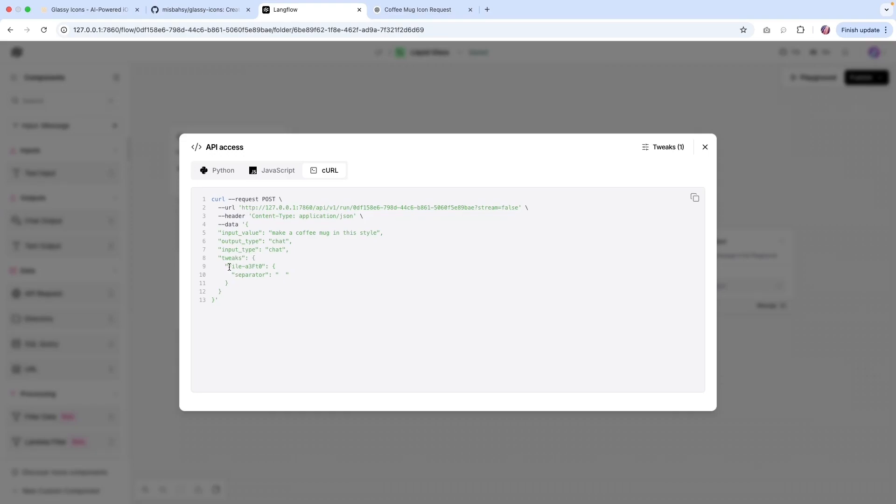
{"action": "mouse_move", "coordinate": [675, 155]}
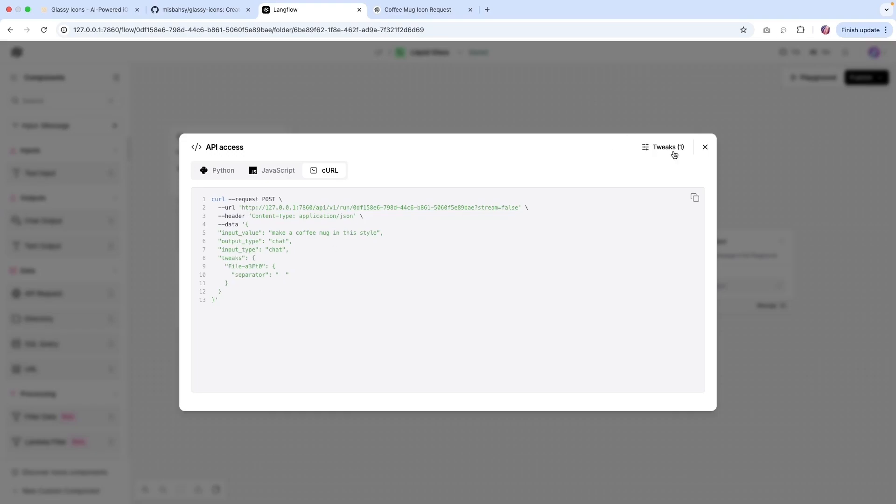
{"action": "left_click", "coordinate": [705, 147]}
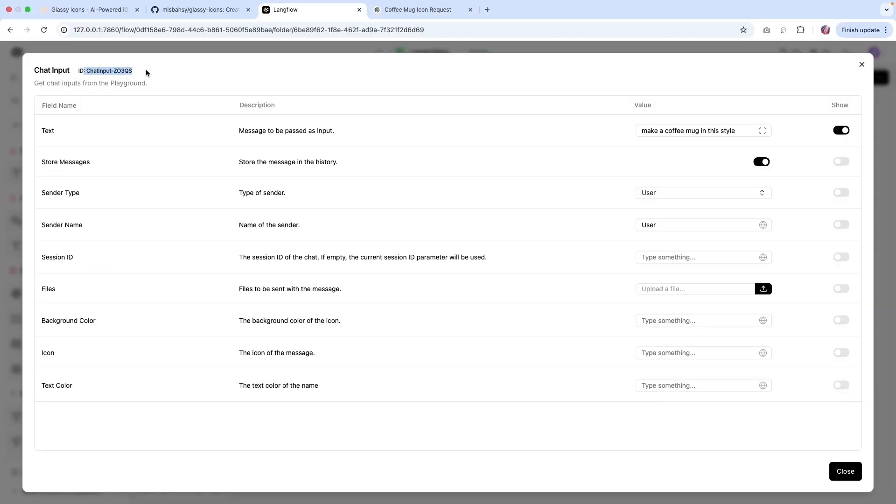
{"action": "left_click", "coordinate": [845, 471]}
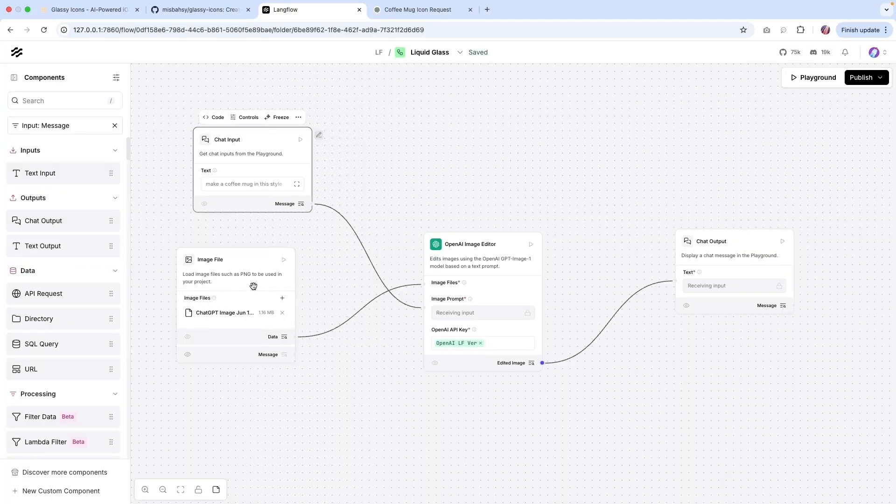
{"action": "mouse_move", "coordinate": [866, 82]}
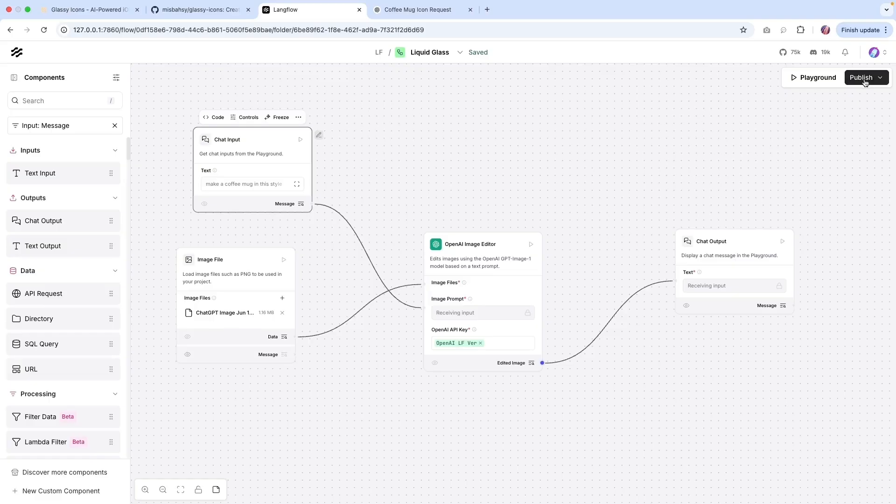
{"action": "left_click", "coordinate": [862, 78]}
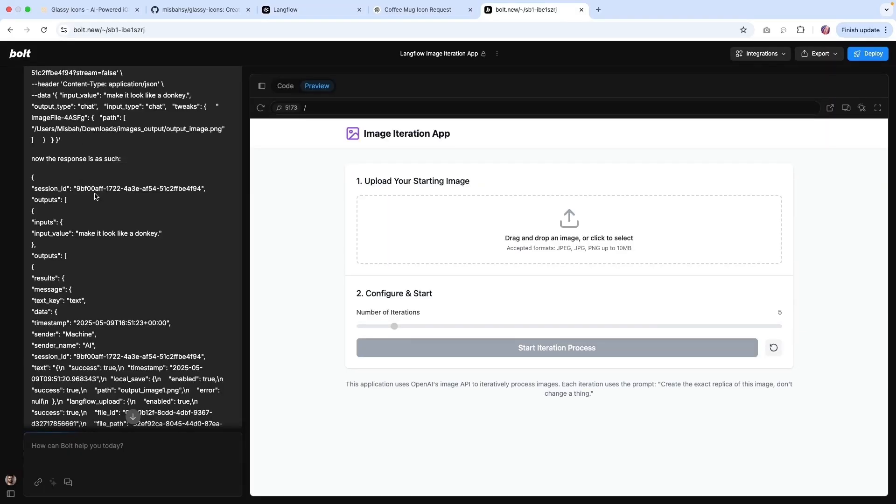
{"action": "mouse_move", "coordinate": [127, 291]}
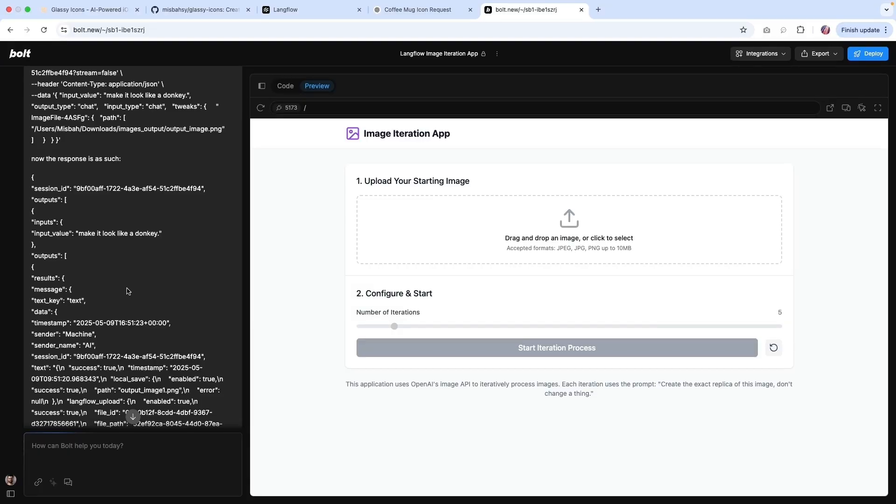
{"action": "mouse_move", "coordinate": [465, 169]}
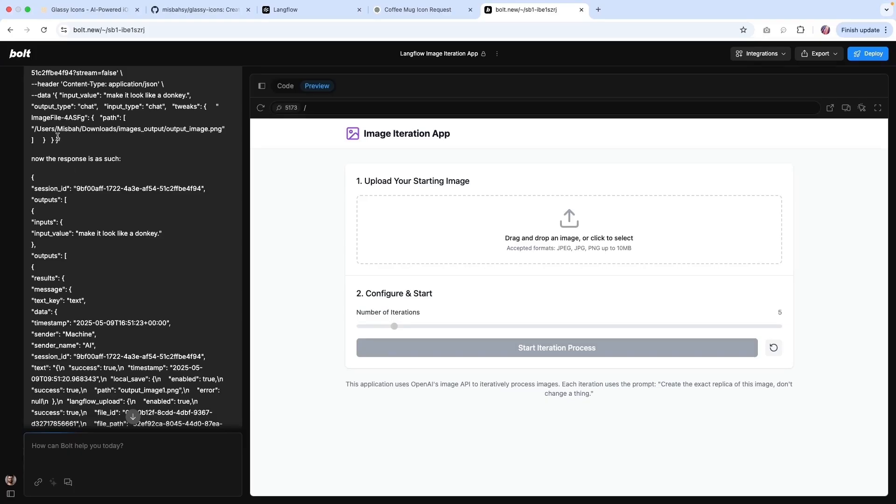
{"action": "mouse_move", "coordinate": [71, 279]}
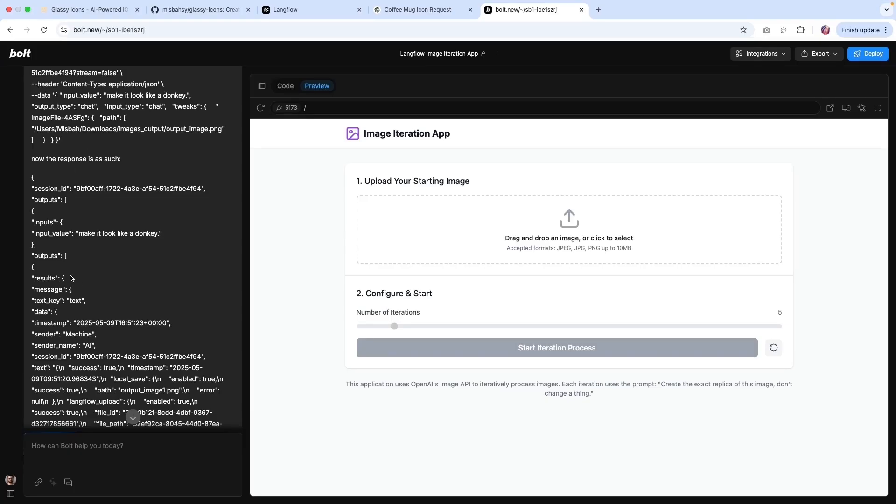
{"action": "mouse_move", "coordinate": [86, 281]}
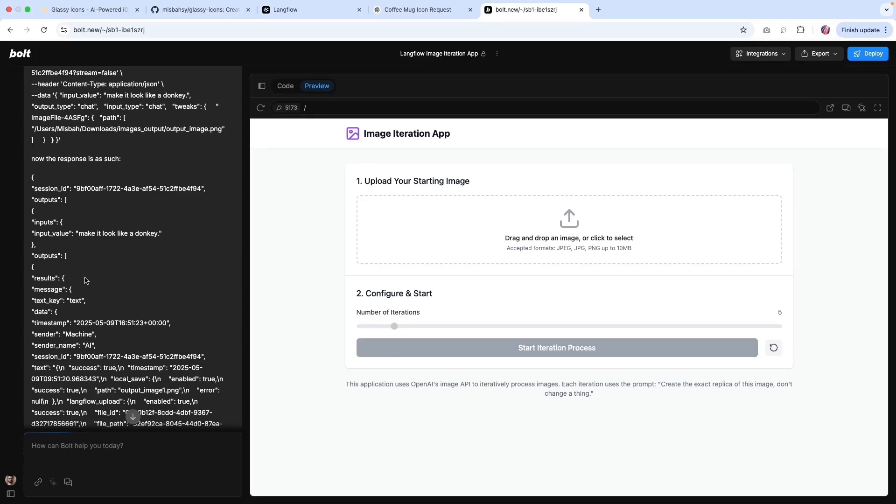
{"action": "mouse_move", "coordinate": [327, 260]}
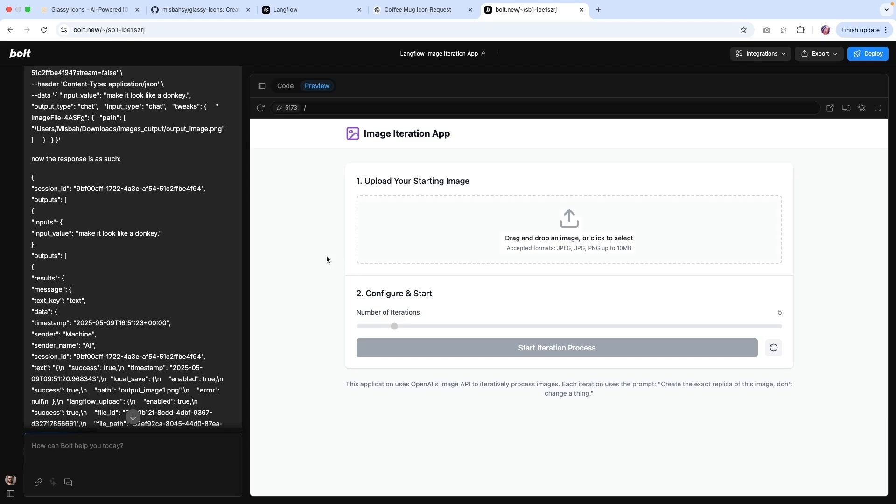
View the Image Iteration App's App.tsx source and list the Stripe, Supabase and GitHub integrations
{"action": "left_click", "coordinate": [285, 86]}
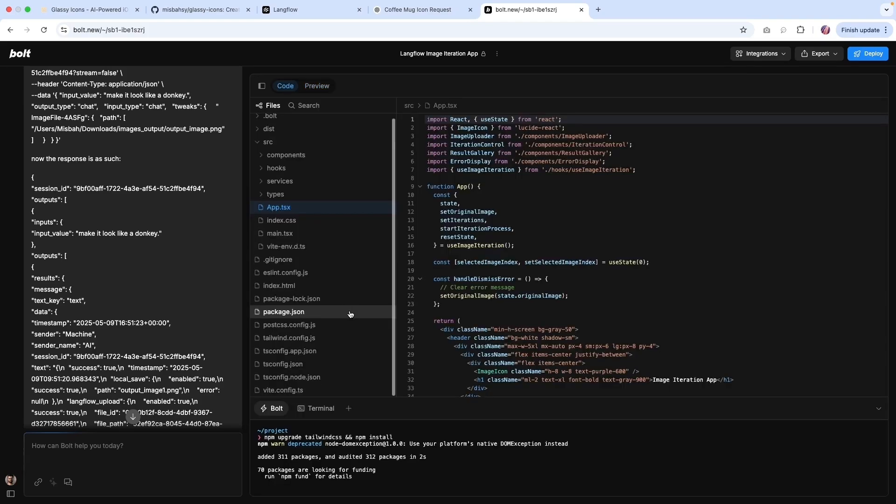
{"action": "mouse_move", "coordinate": [581, 281]}
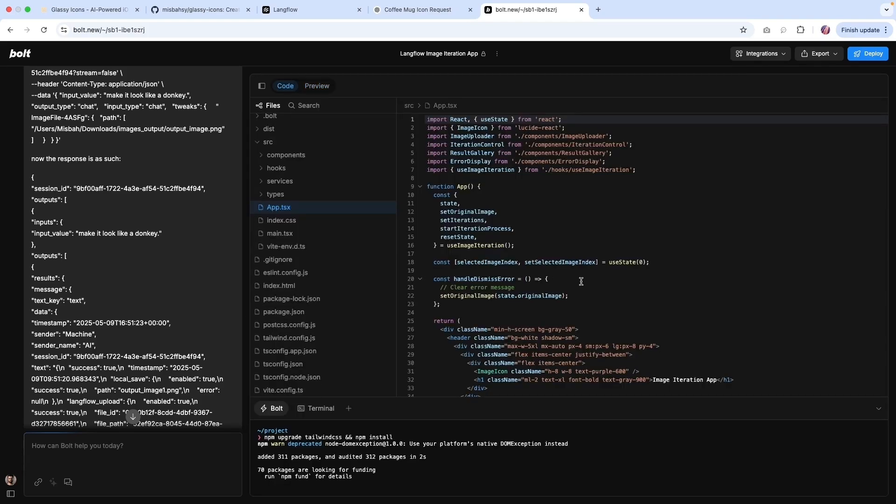
{"action": "mouse_move", "coordinate": [569, 407]}
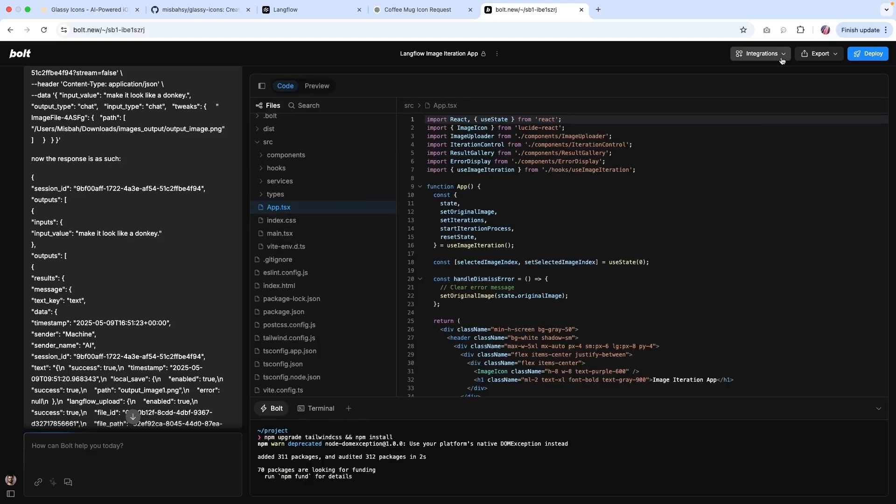
{"action": "mouse_move", "coordinate": [753, 85]}
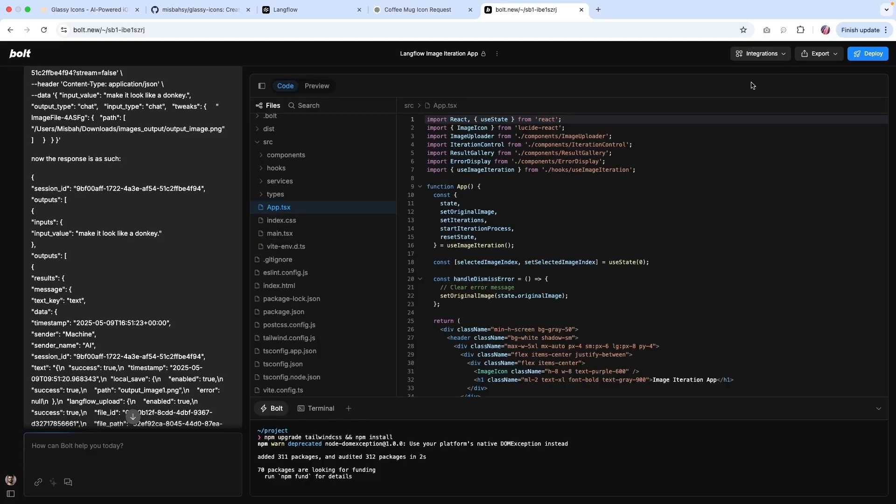
{"action": "left_click", "coordinate": [761, 53]}
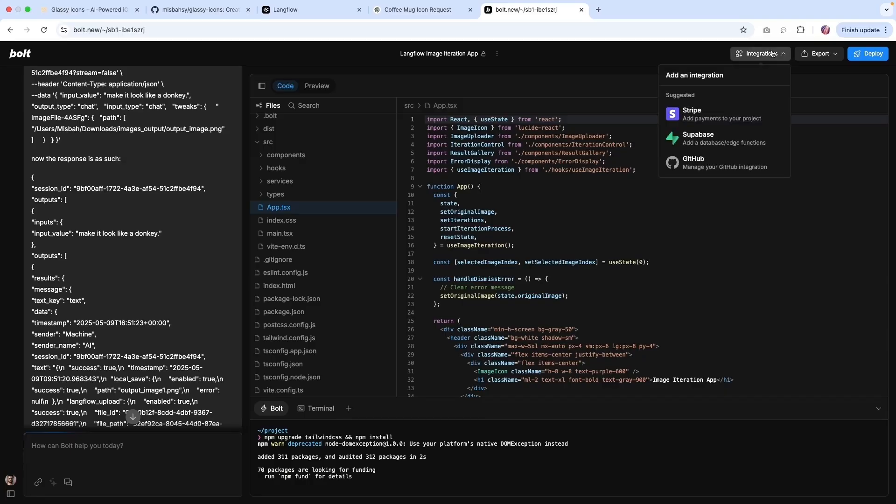
{"action": "mouse_move", "coordinate": [632, 318]}
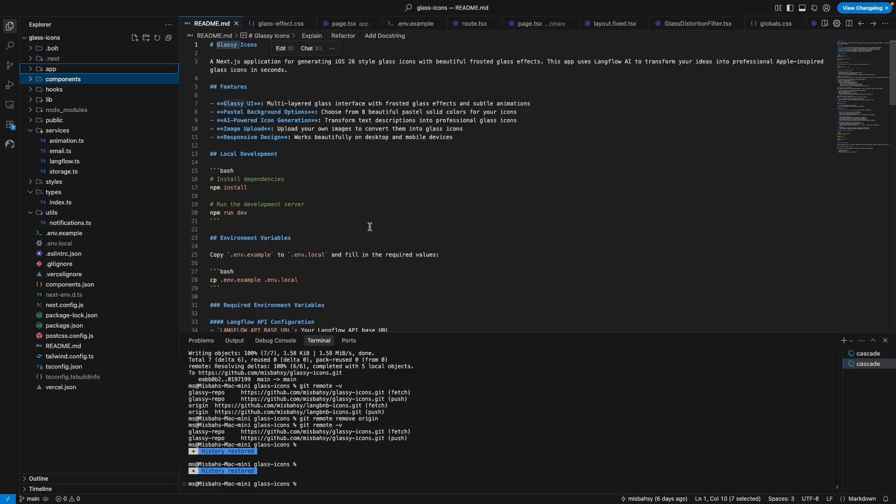
Read through Cascade's Vercel and Prisma deployment fix summary, then bring up the live Glassy Icons site
{"action": "scroll", "scroll_direction": "down", "scroll_amount": 3}
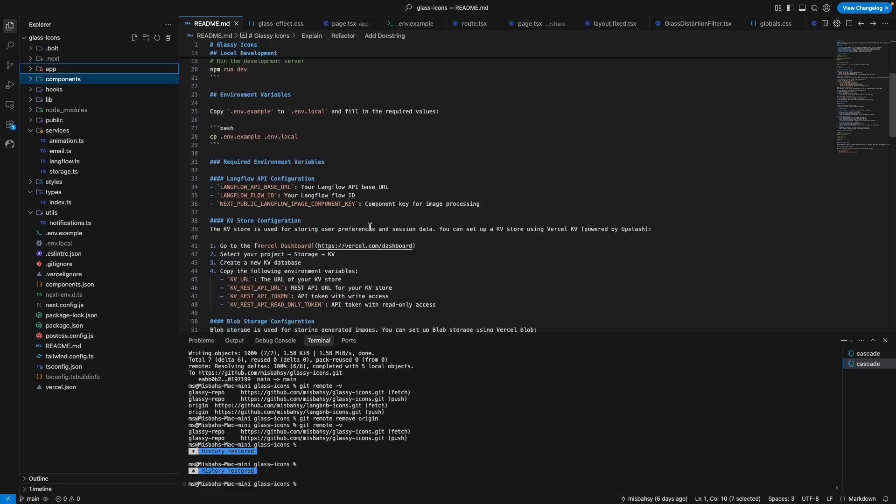
{"action": "scroll", "scroll_direction": "down", "scroll_amount": 3}
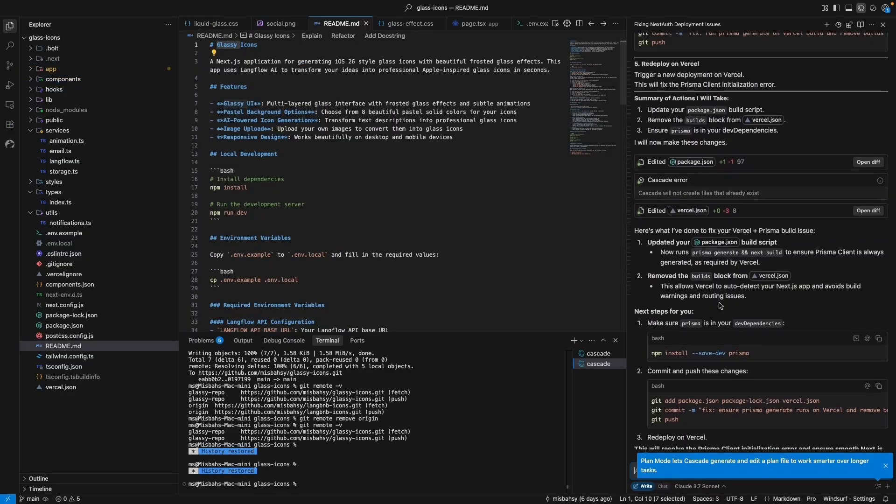
{"action": "scroll", "scroll_direction": "down", "scroll_amount": 3}
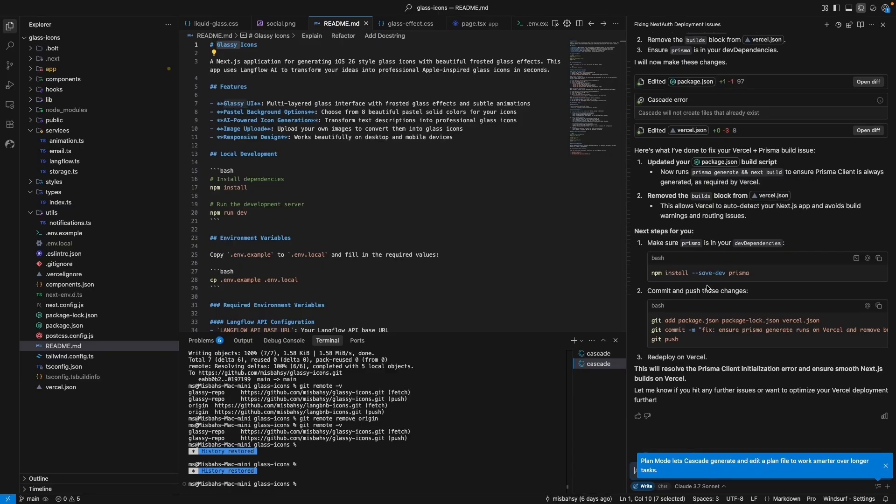
{"action": "left_click", "coordinate": [86, 10]}
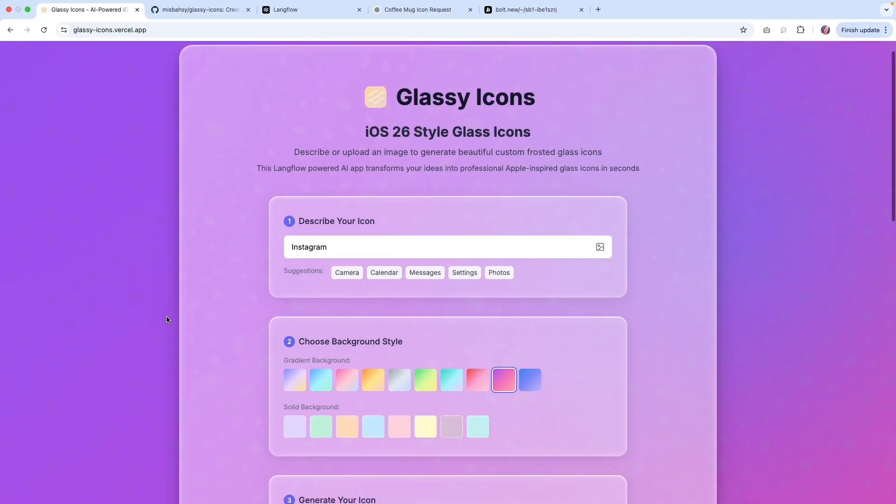
Glance over the Langflow flow and return to Glassy Icons showing 'Instagram' with the pink gradient
{"action": "scroll", "scroll_direction": "down", "scroll_amount": 3}
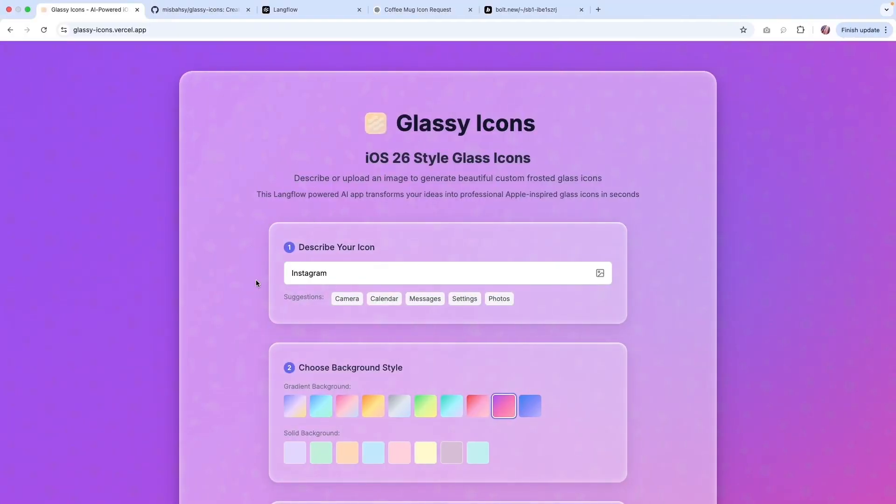
{"action": "scroll", "scroll_direction": "down", "scroll_amount": 3}
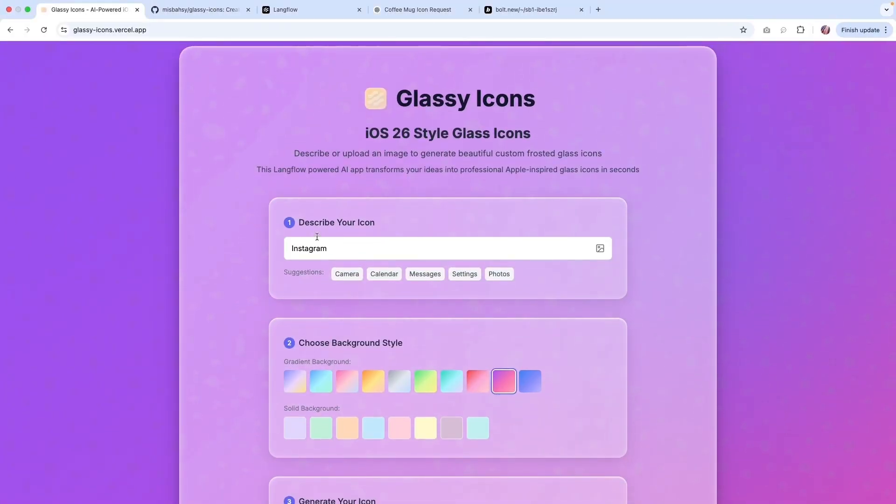
{"action": "mouse_move", "coordinate": [313, 262]}
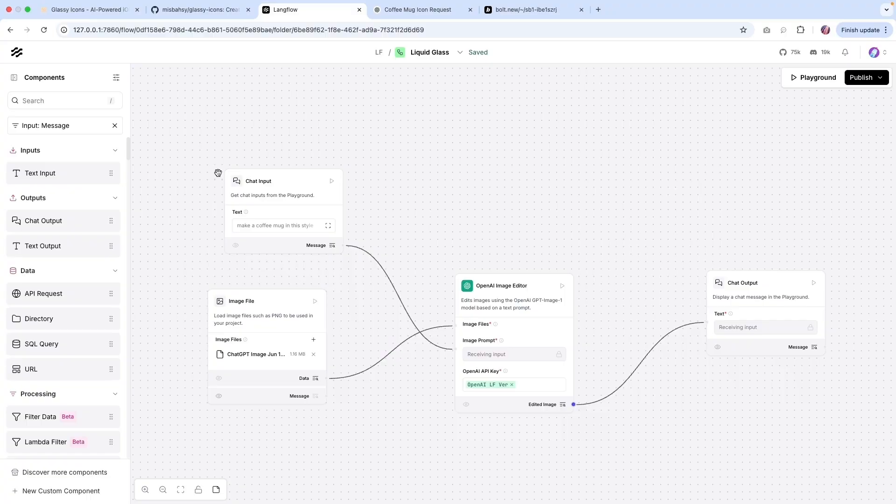
{"action": "left_click", "coordinate": [89, 9]}
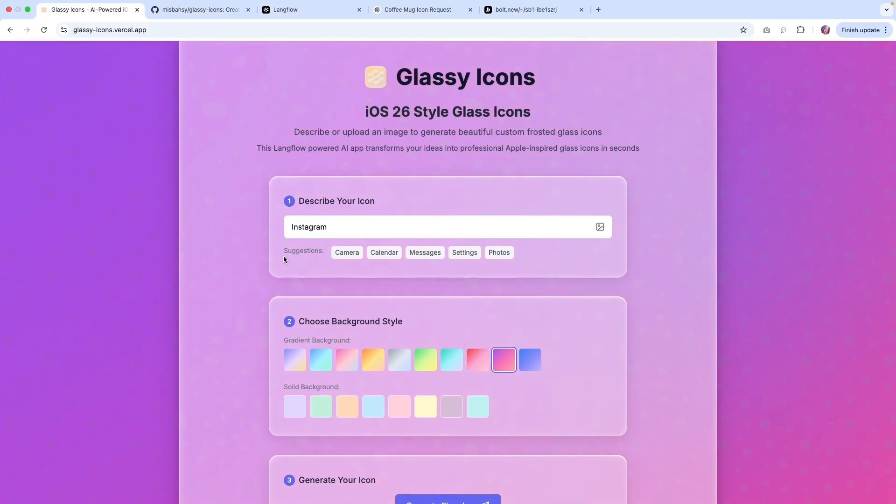
Scroll the Glassy Icons page down to the generated frosted-glass Instagram icon
{"action": "scroll", "scroll_direction": "down", "scroll_amount": 3}
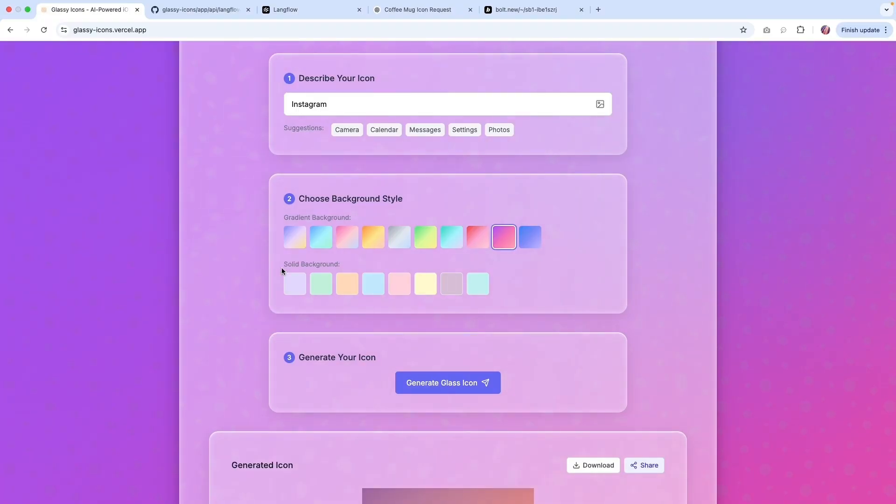
{"action": "scroll", "scroll_direction": "up", "scroll_amount": 3}
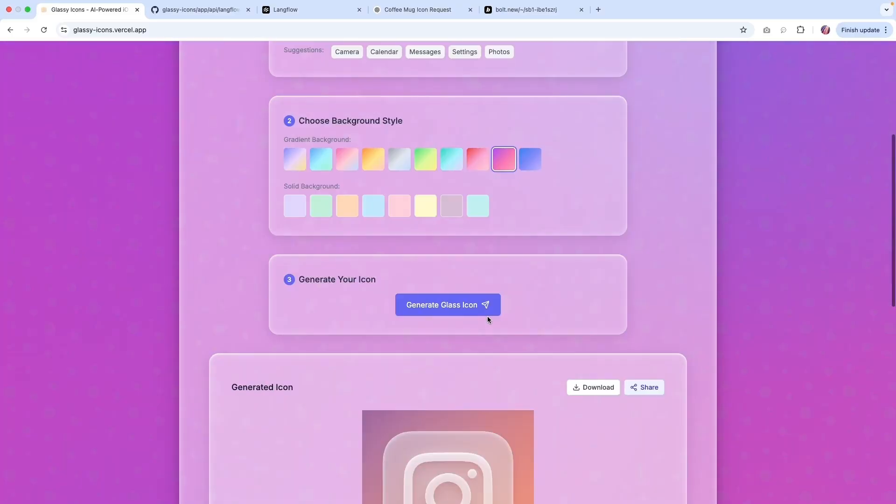
{"action": "scroll", "scroll_direction": "down", "scroll_amount": 3}
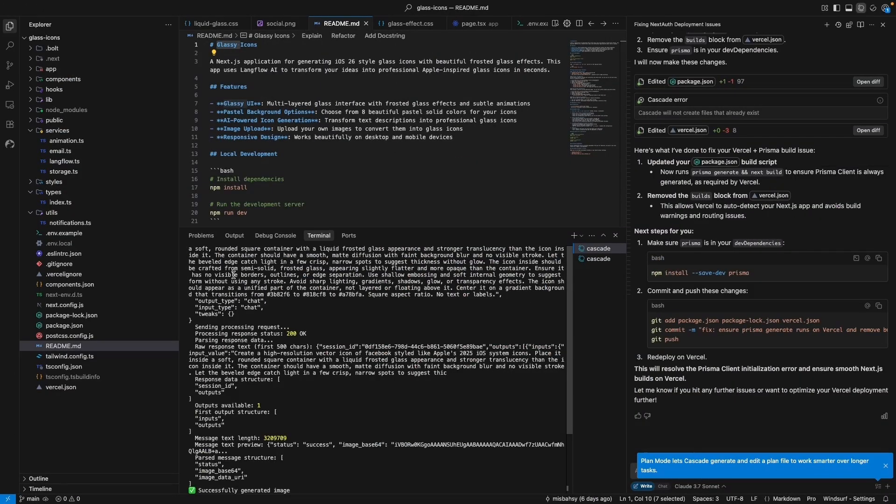
{"action": "mouse_move", "coordinate": [265, 296]}
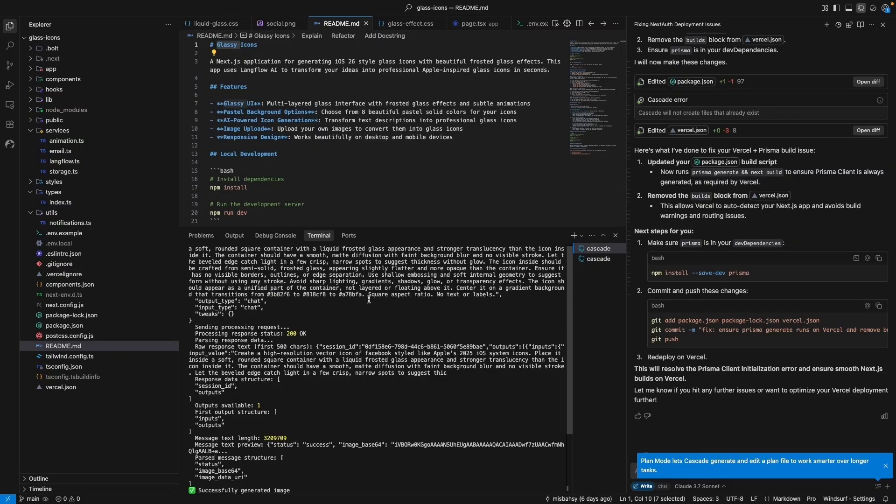
Review the route.ts code and Blob upload log, select the Image File component, and return to Glassy Icons
{"action": "double_click", "coordinate": [446, 294]}
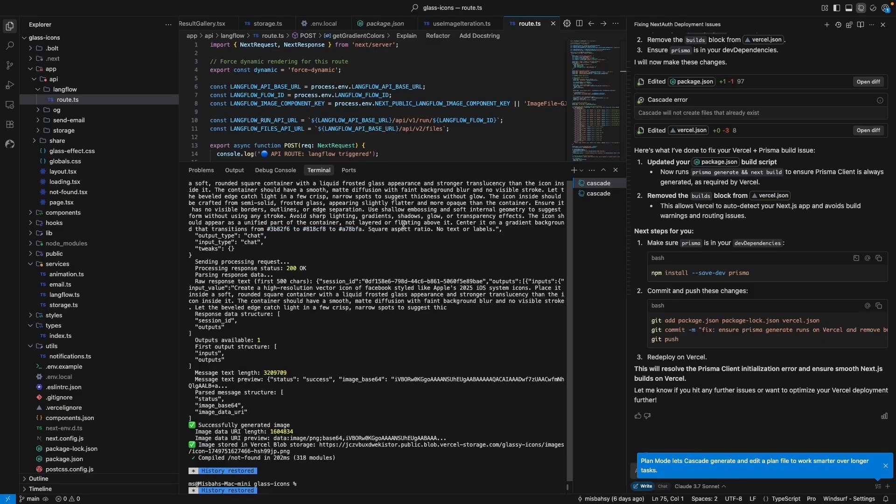
{"action": "mouse_move", "coordinate": [494, 231]}
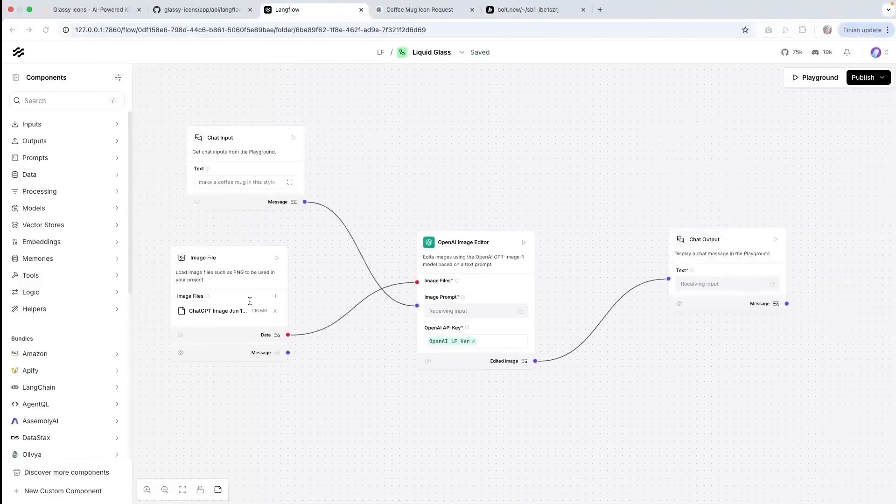
{"action": "left_click", "coordinate": [229, 275]}
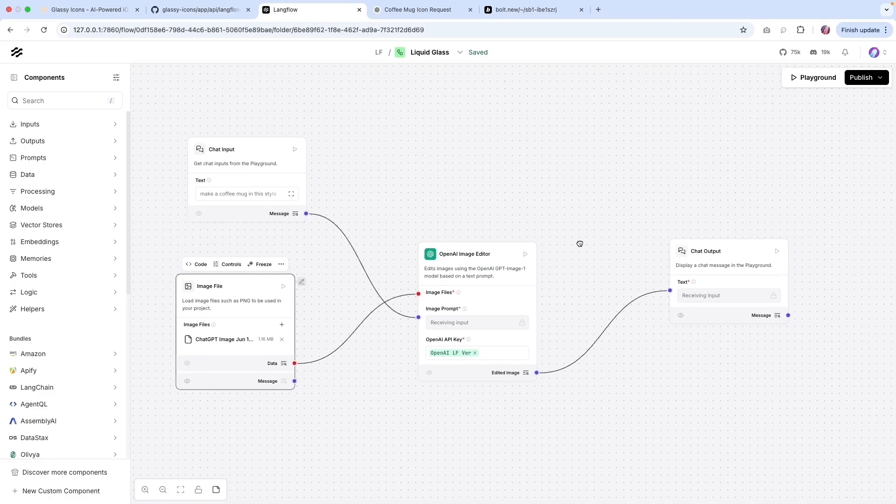
{"action": "left_click", "coordinate": [88, 10]}
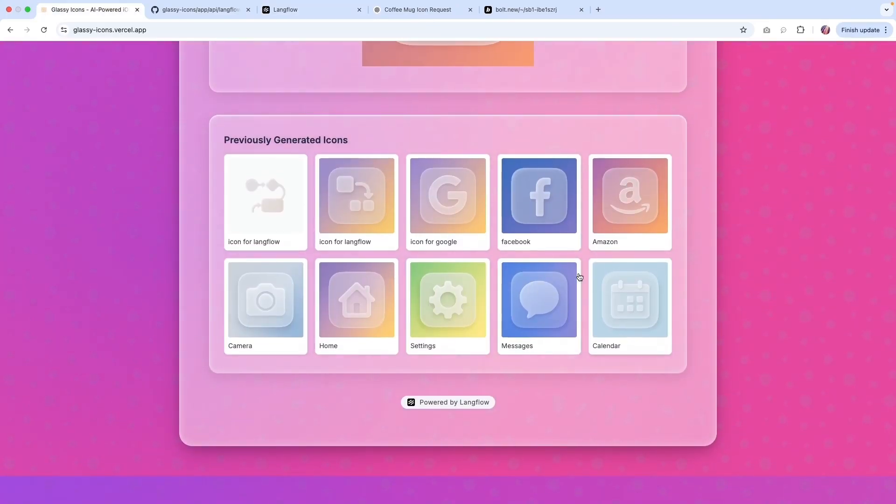
{"action": "scroll", "scroll_direction": "down", "scroll_amount": 3}
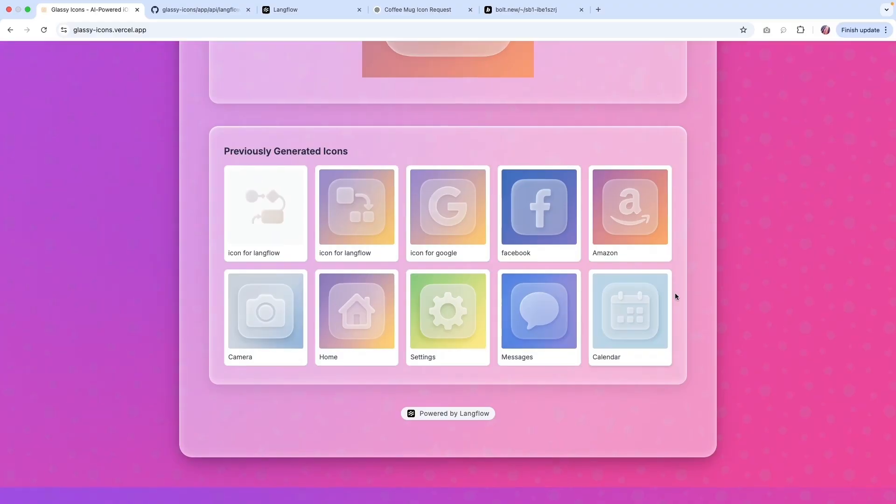
{"action": "scroll", "scroll_direction": "up", "scroll_amount": 3}
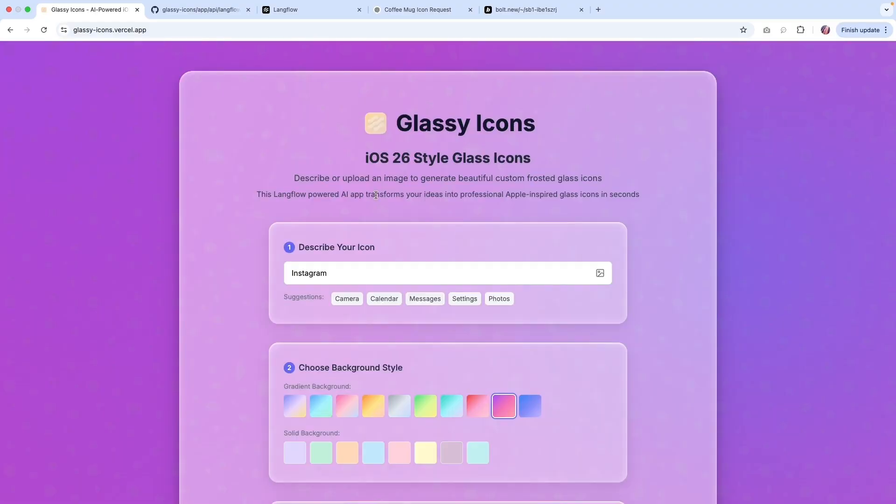
{"action": "scroll", "scroll_direction": "down", "scroll_amount": 3}
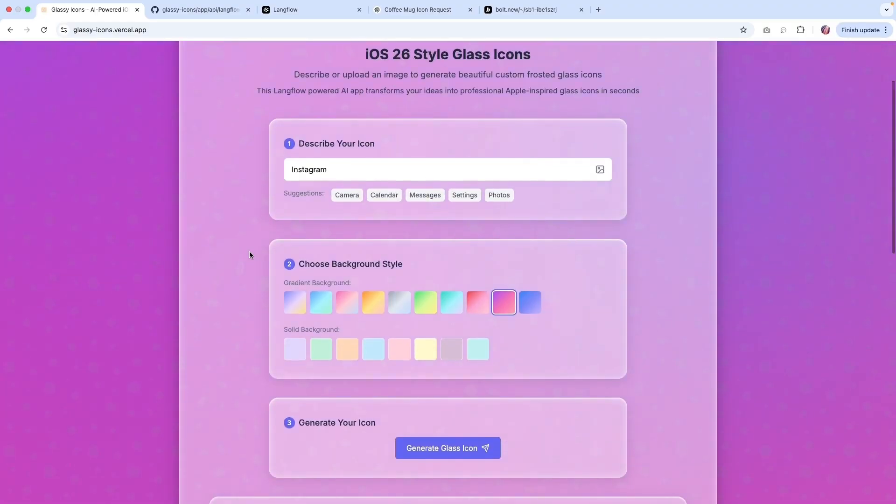
{"action": "scroll", "scroll_direction": "down", "scroll_amount": 3}
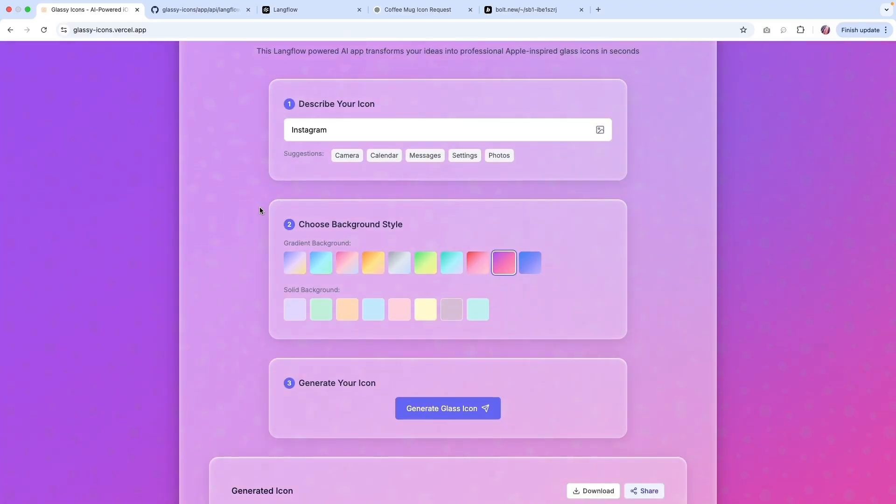
{"action": "scroll", "scroll_direction": "up", "scroll_amount": 3}
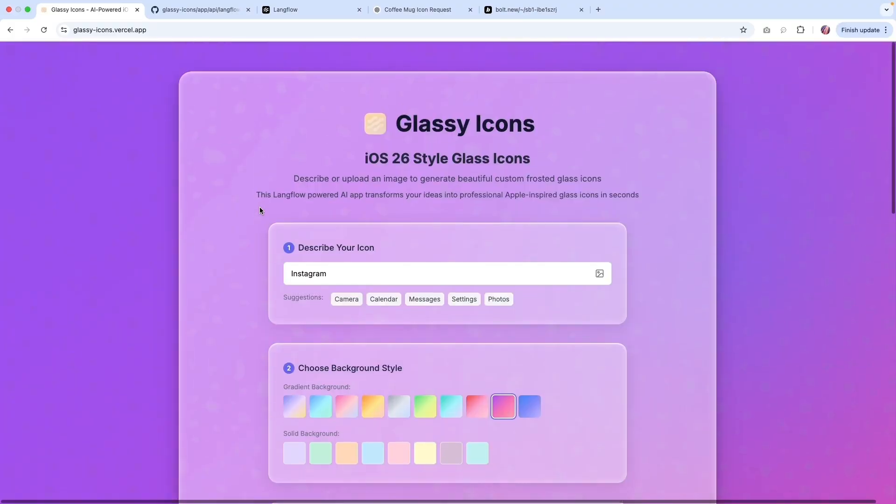
{"action": "mouse_move", "coordinate": [298, 10]}
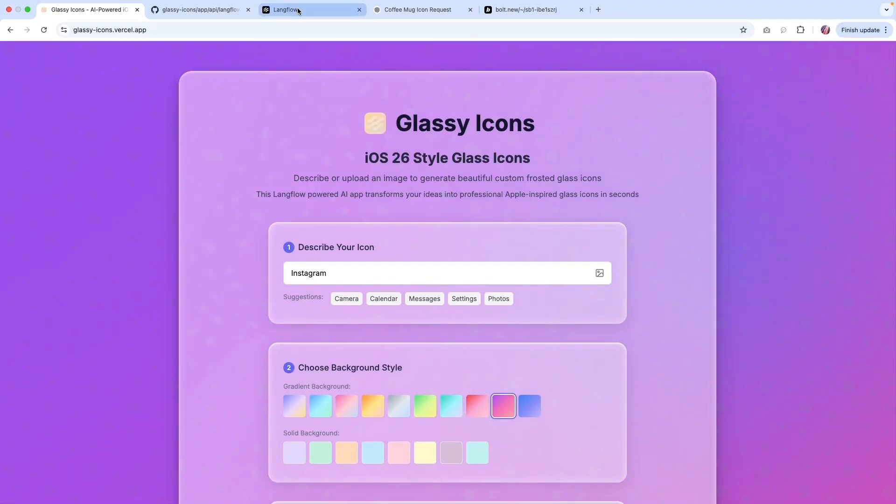
{"action": "left_click", "coordinate": [312, 9]}
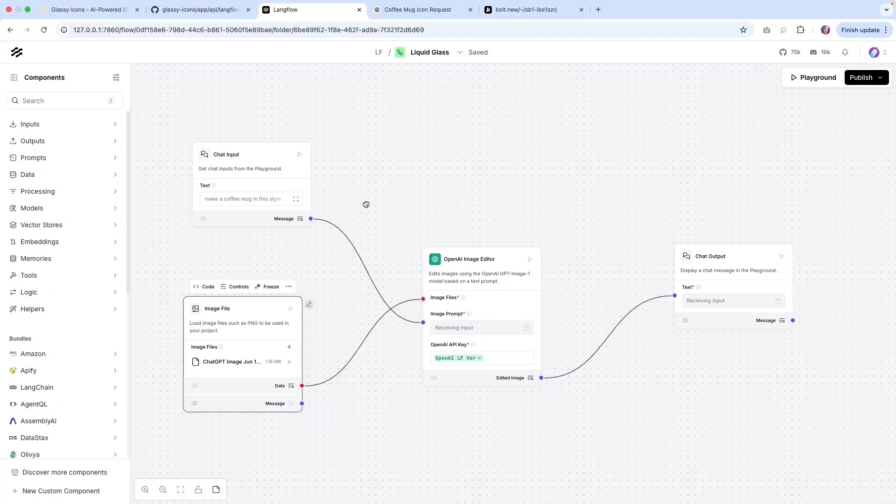
{"action": "left_click", "coordinate": [89, 10]}
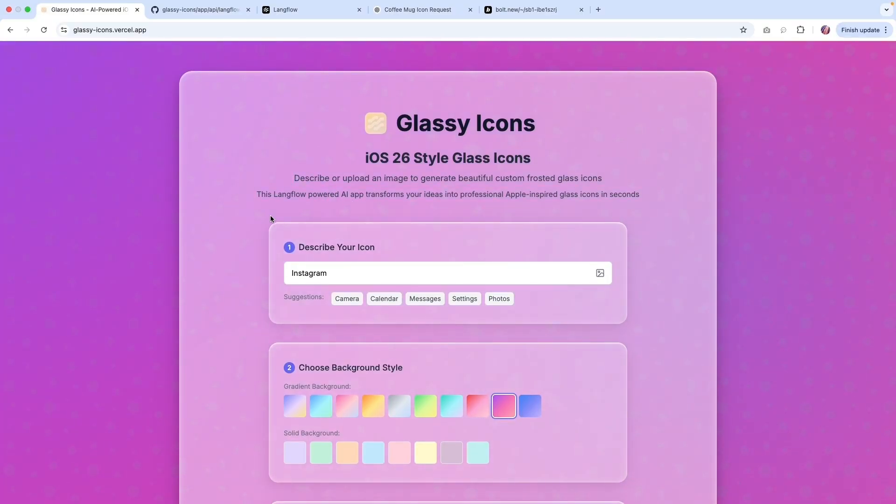
Reveal the deployed app's vercel.app URL, then switch to the Langflow Liquid Glass flow
{"action": "scroll", "scroll_direction": "down", "scroll_amount": 3}
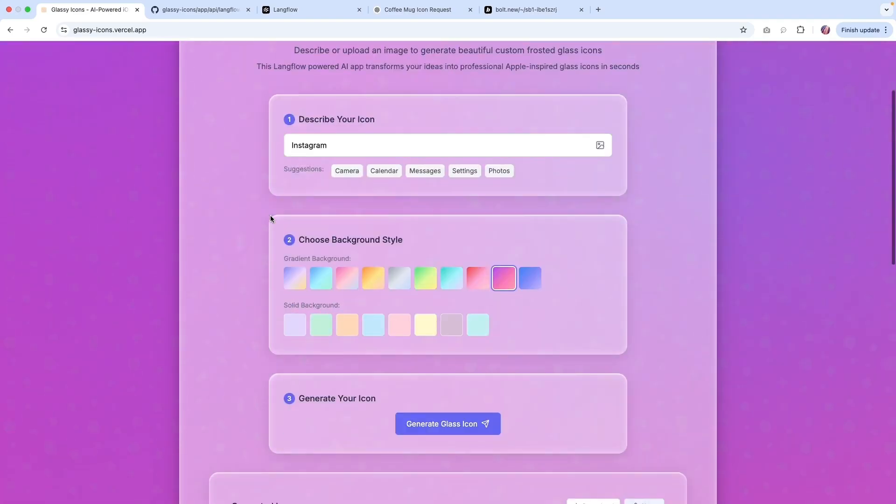
{"action": "scroll", "scroll_direction": "up", "scroll_amount": 3}
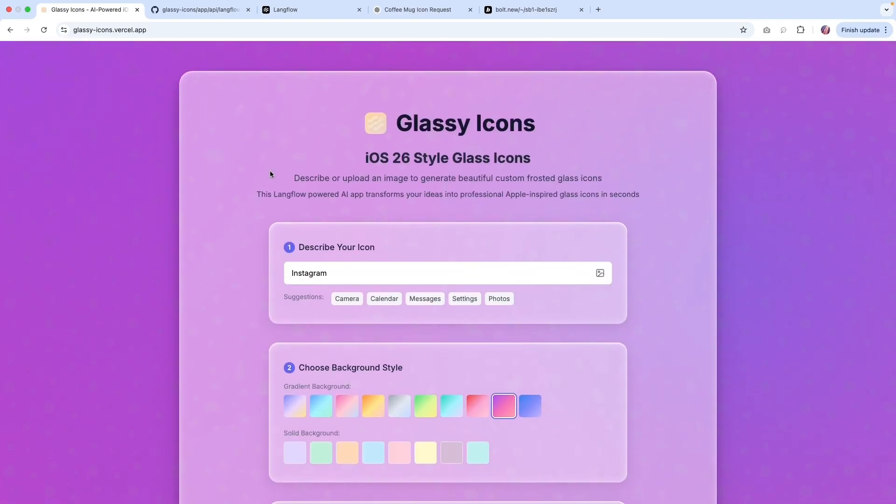
{"action": "mouse_move", "coordinate": [308, 116]}
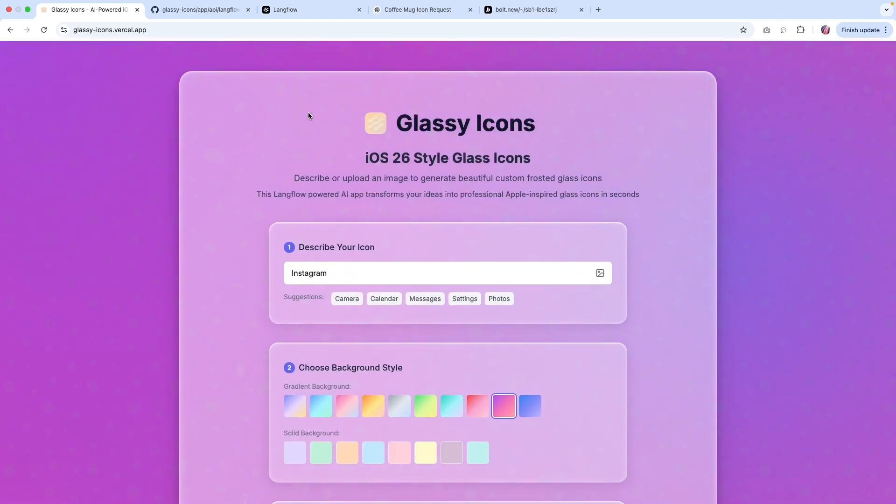
{"action": "left_click", "coordinate": [109, 30]}
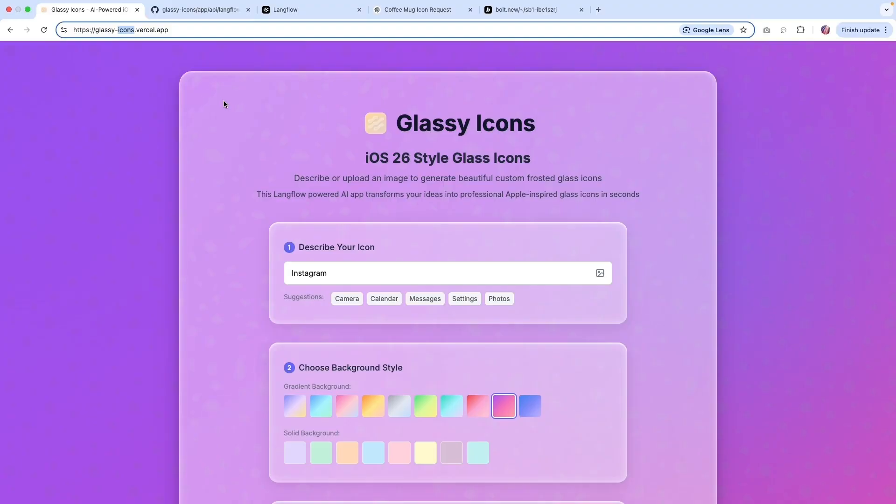
{"action": "left_click", "coordinate": [312, 10]}
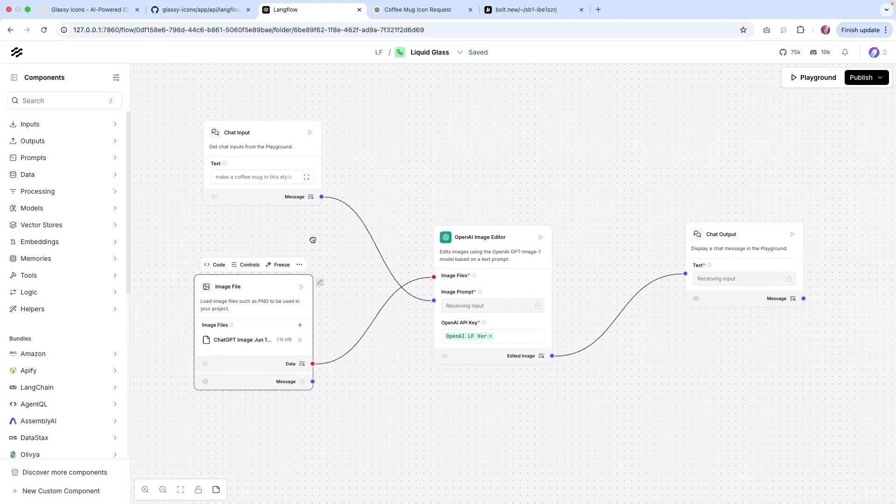